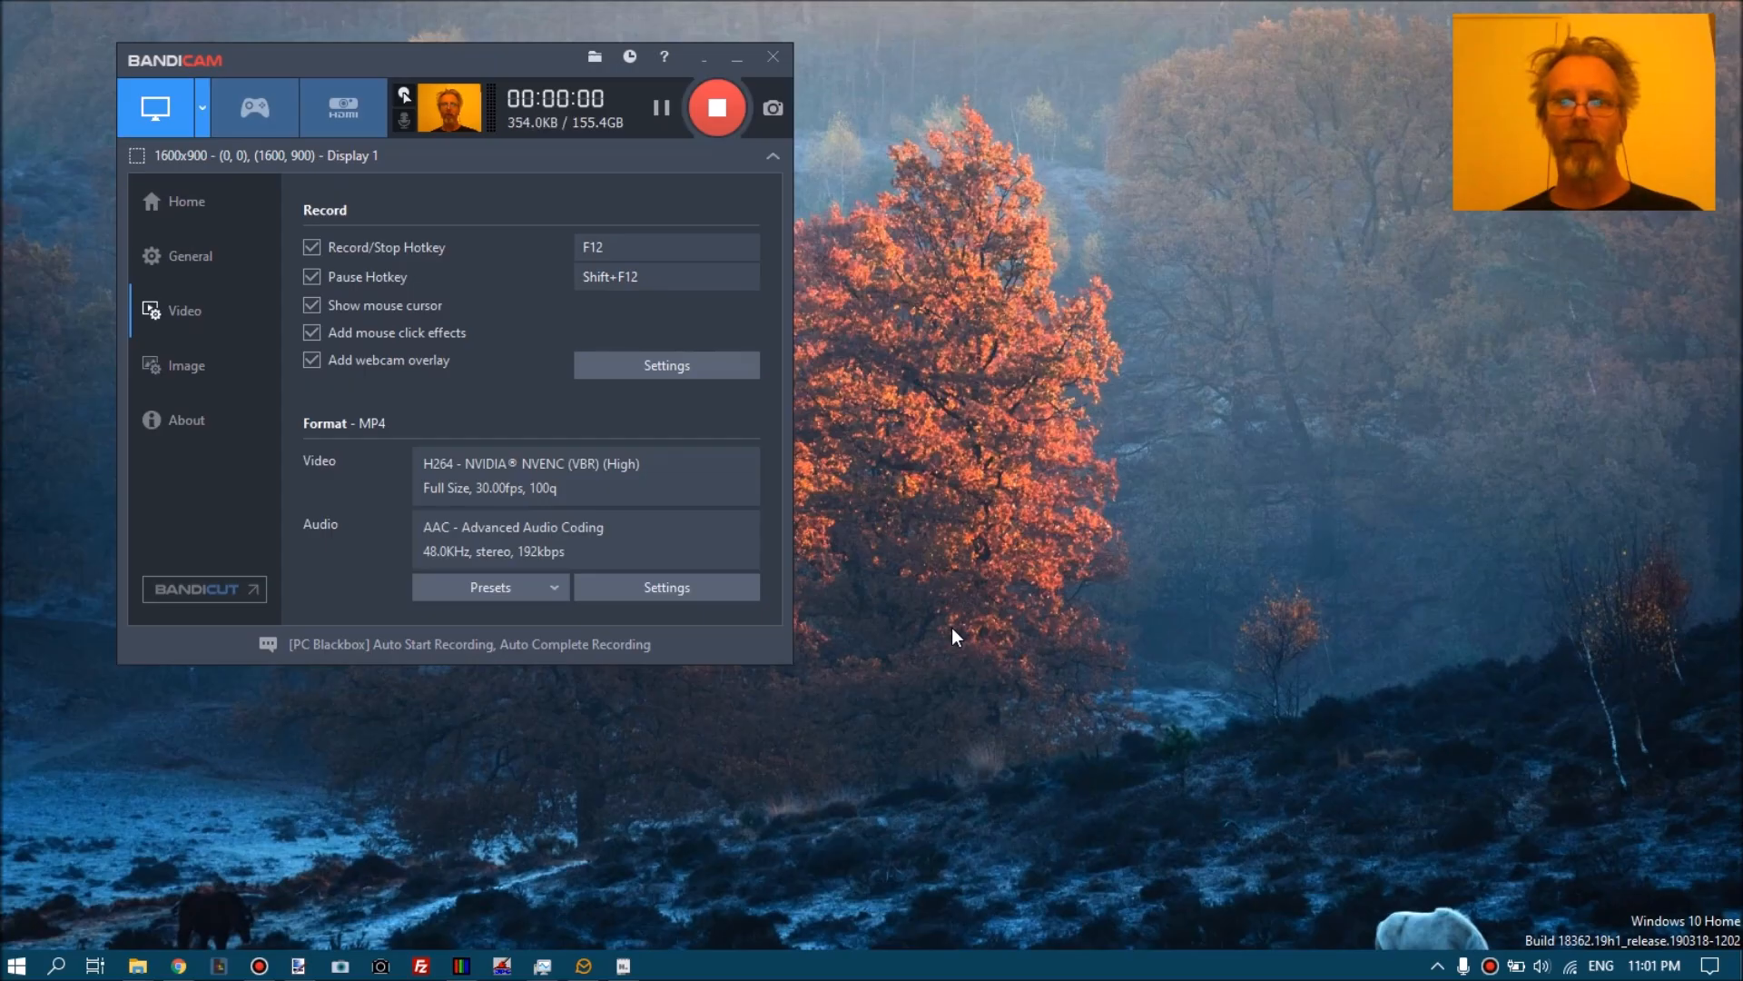
mouse_move(842, 698)
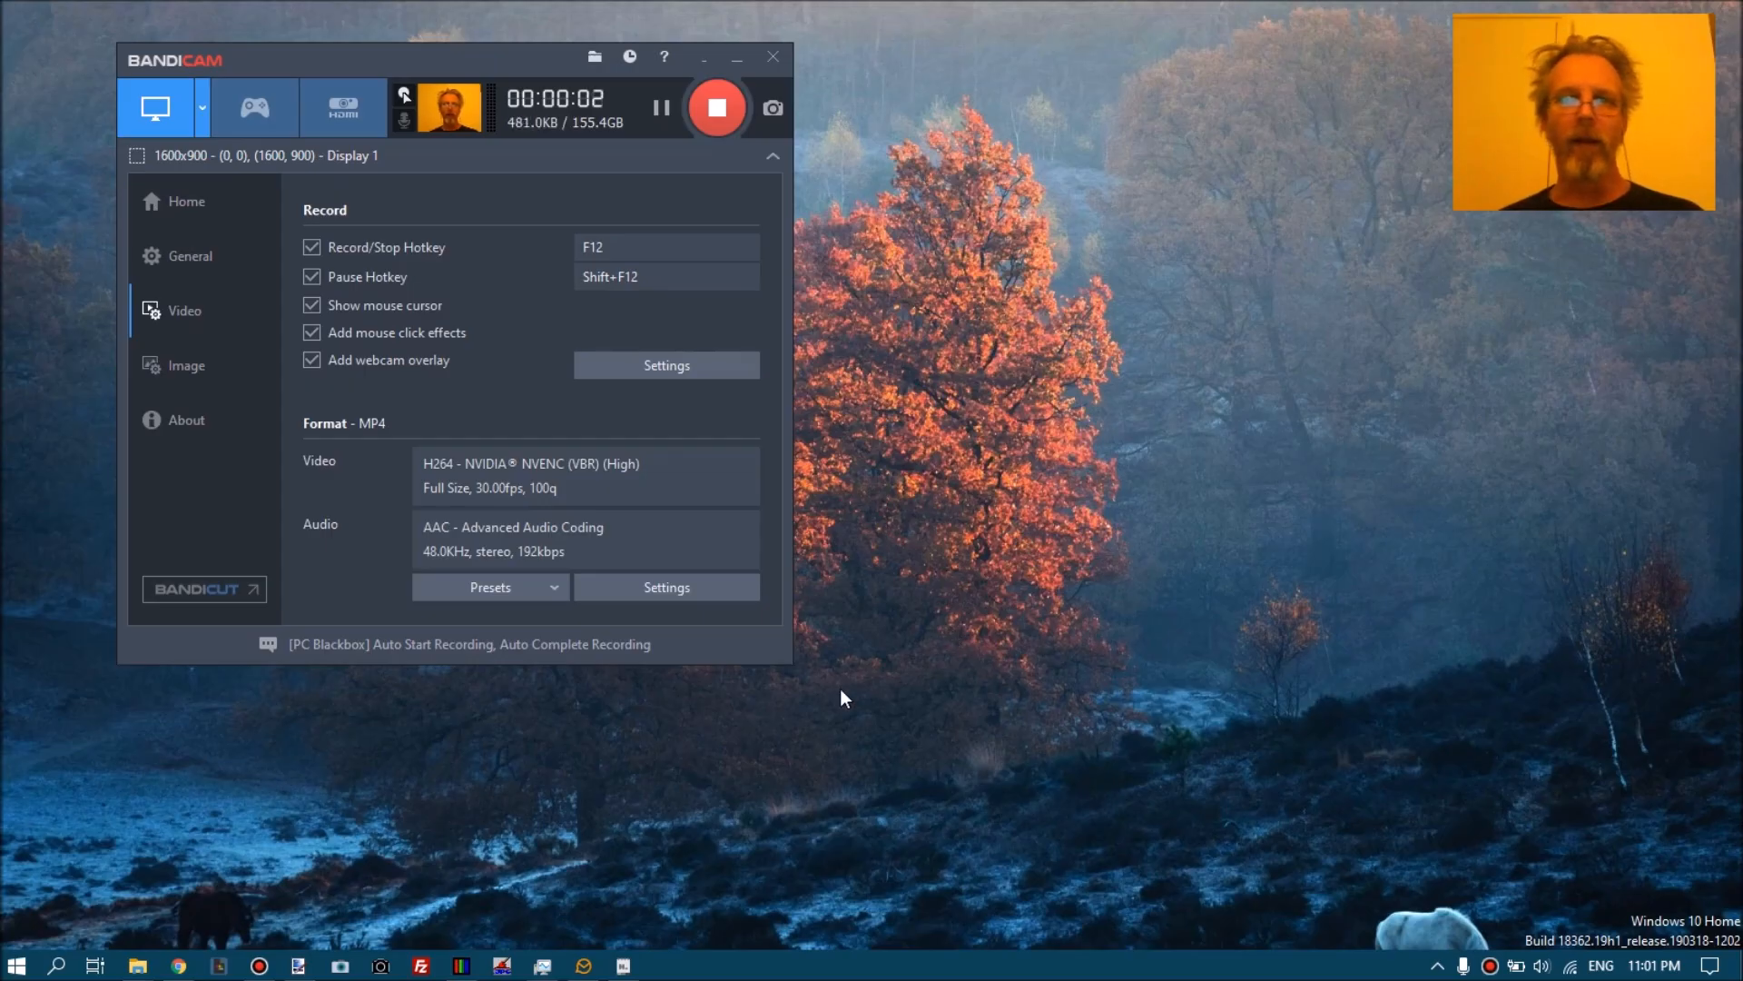
Minimize the Bandicam recorder window to clear the desktop.
click(735, 58)
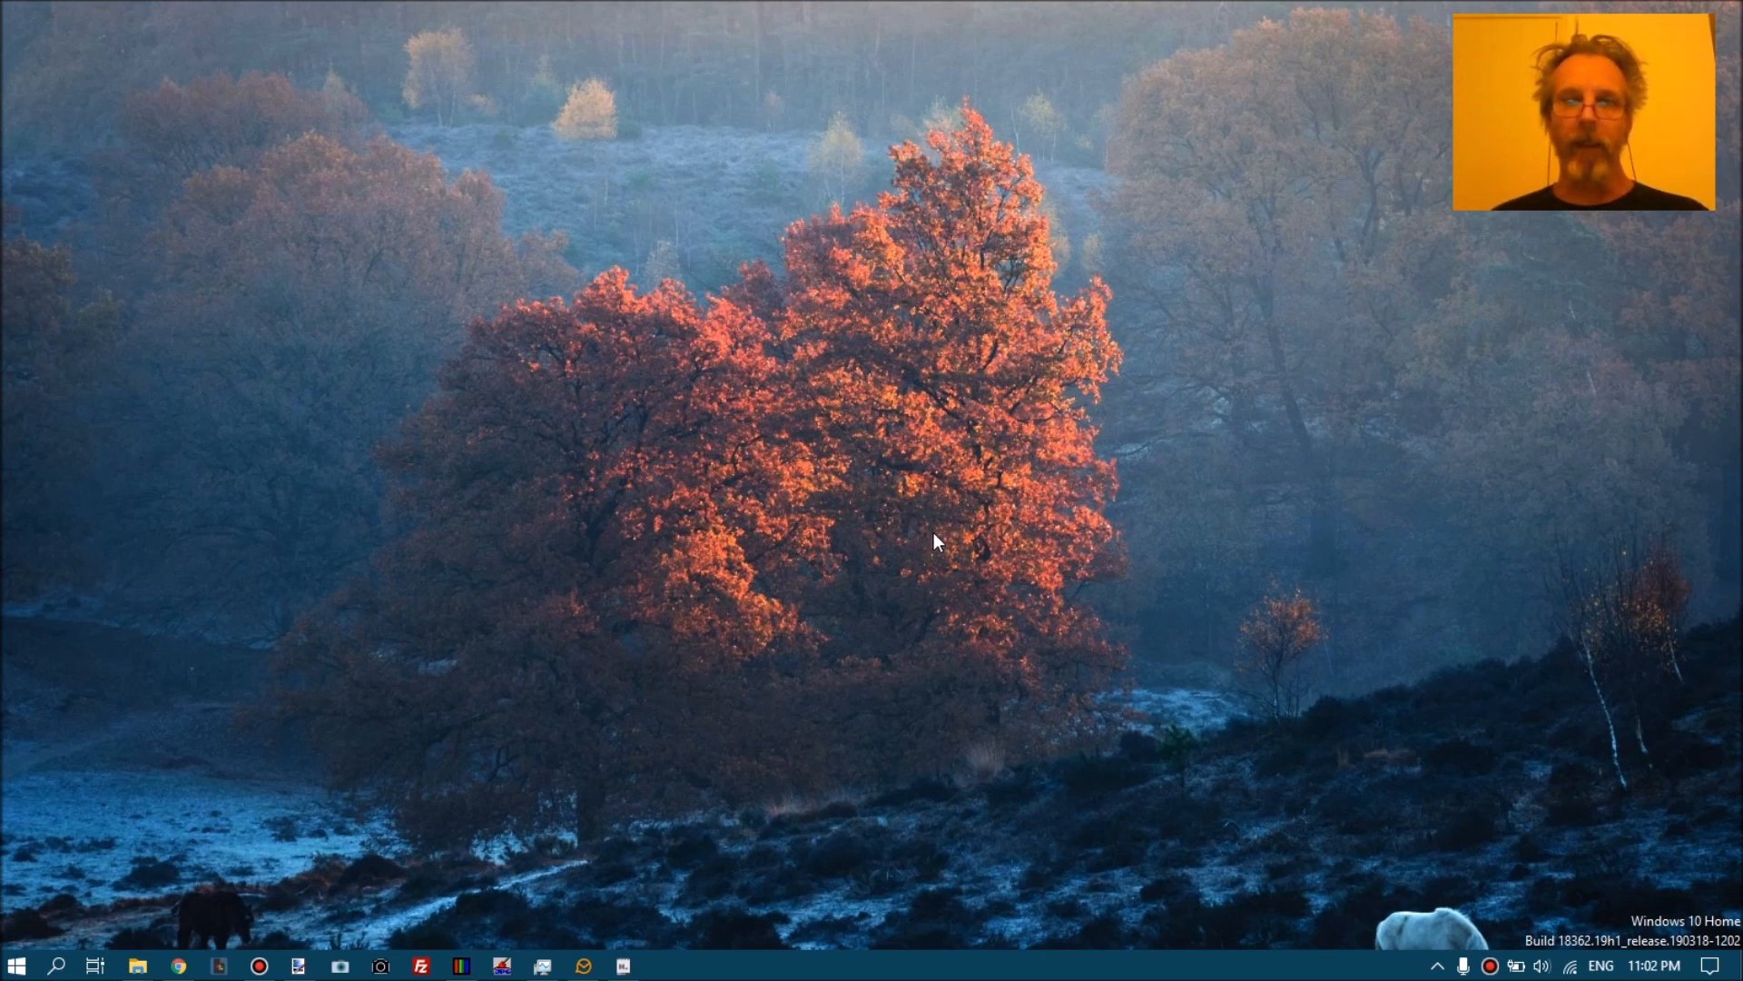
mouse_move(945, 519)
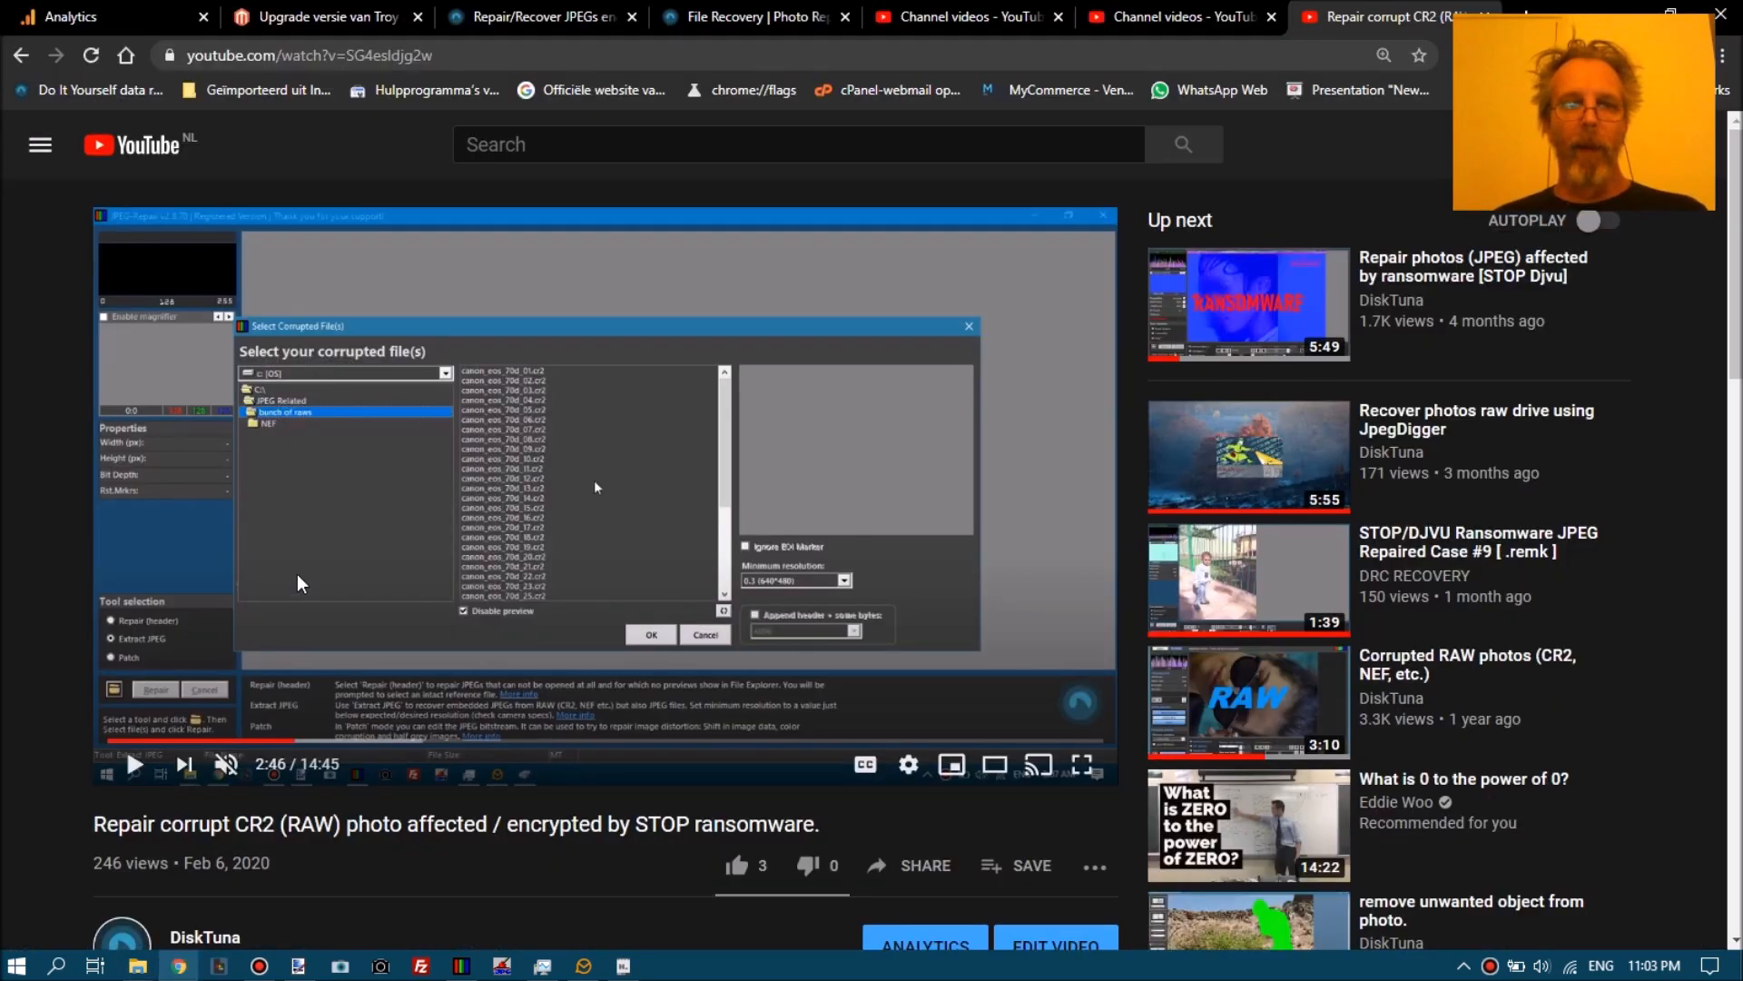
Play the CR2 repair tutorial full screen and skip ahead to the flower photo patch.
click(1081, 764)
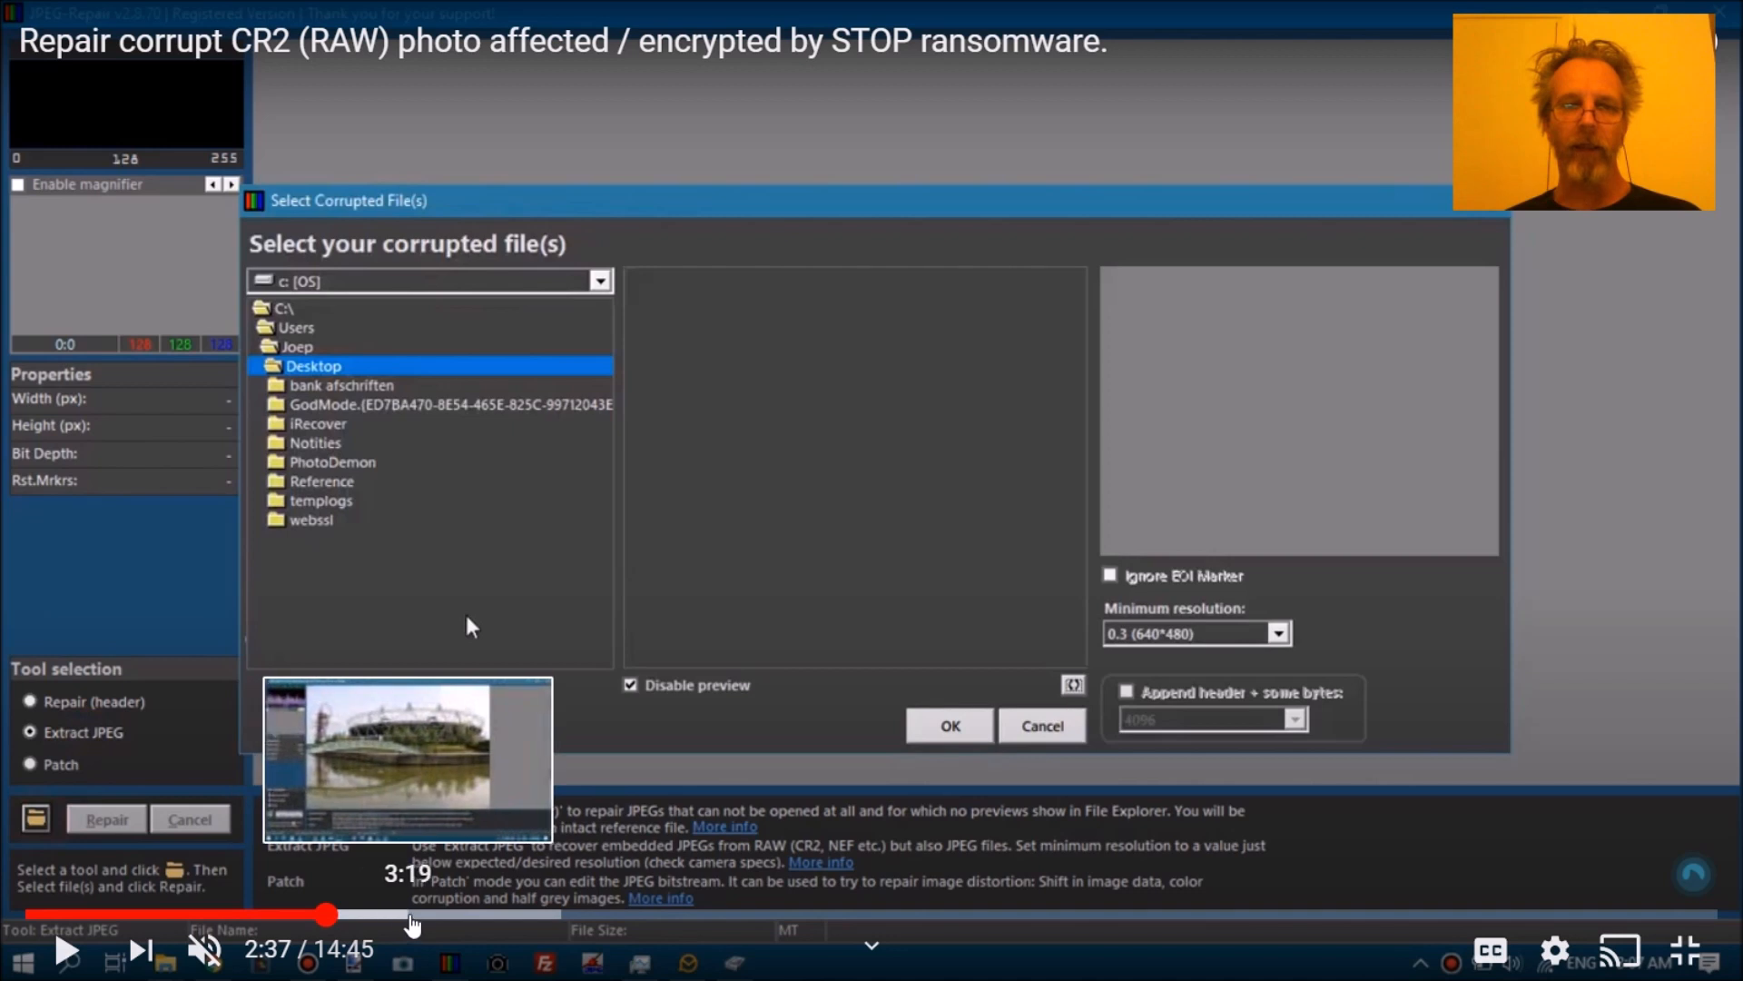
click(947, 725)
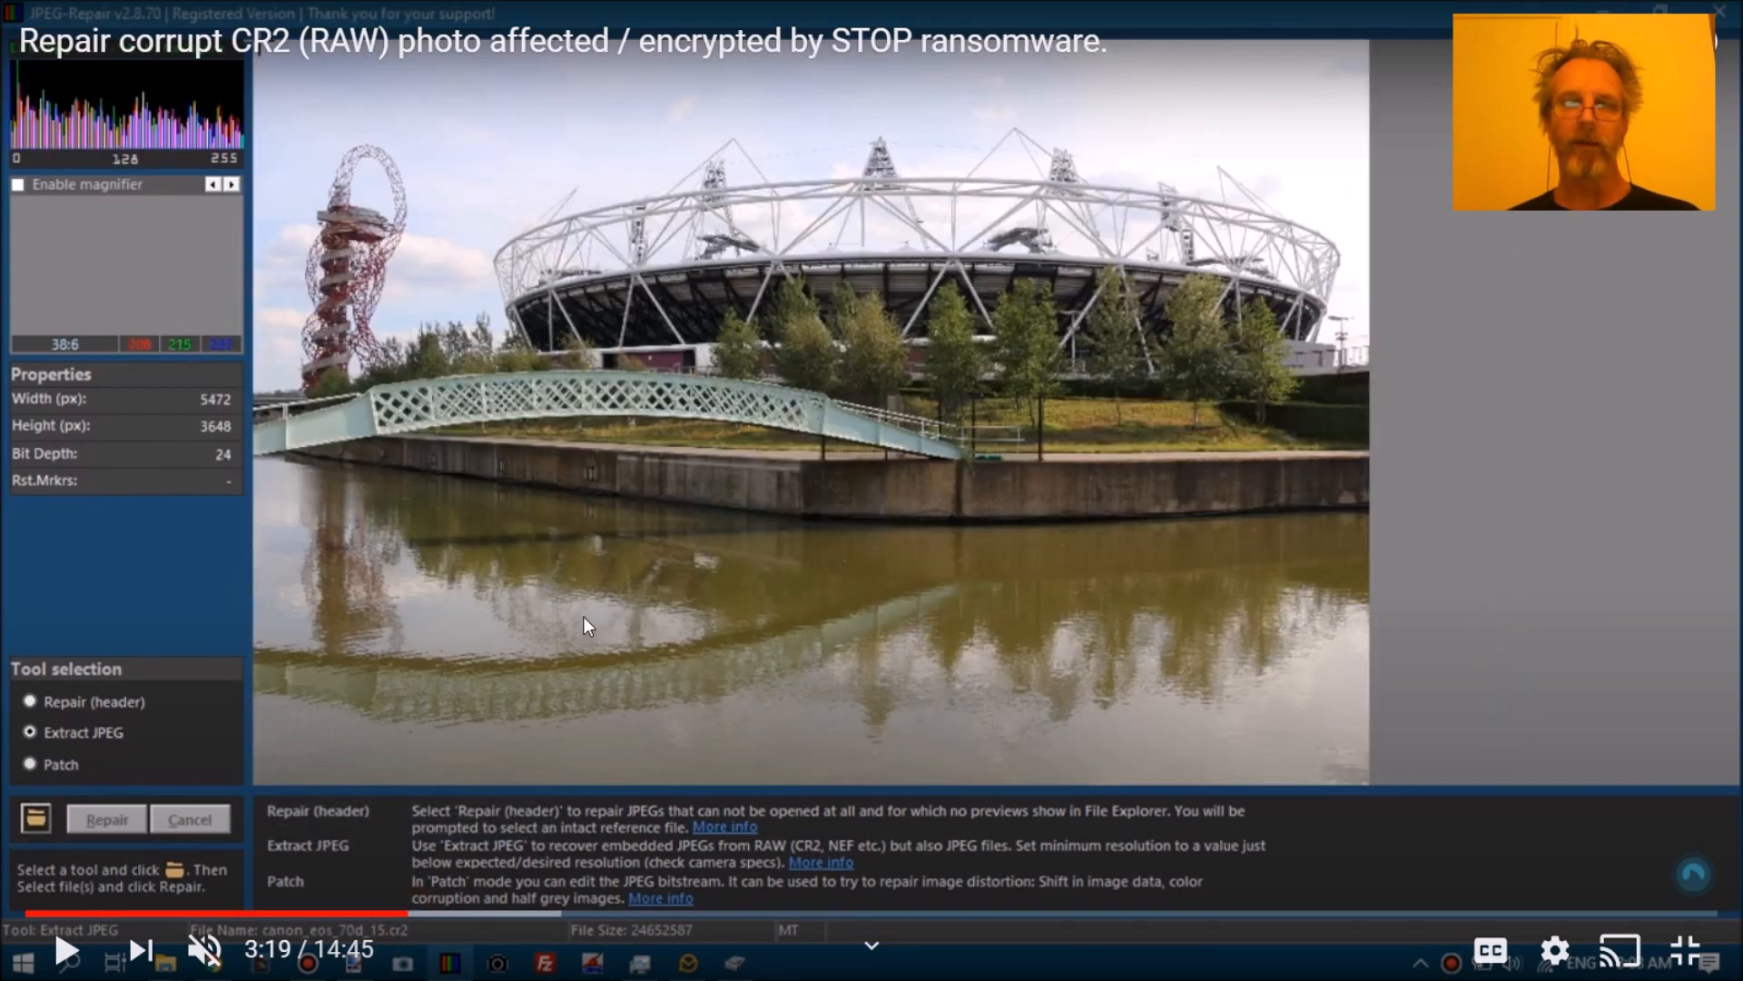
mouse_move(573, 512)
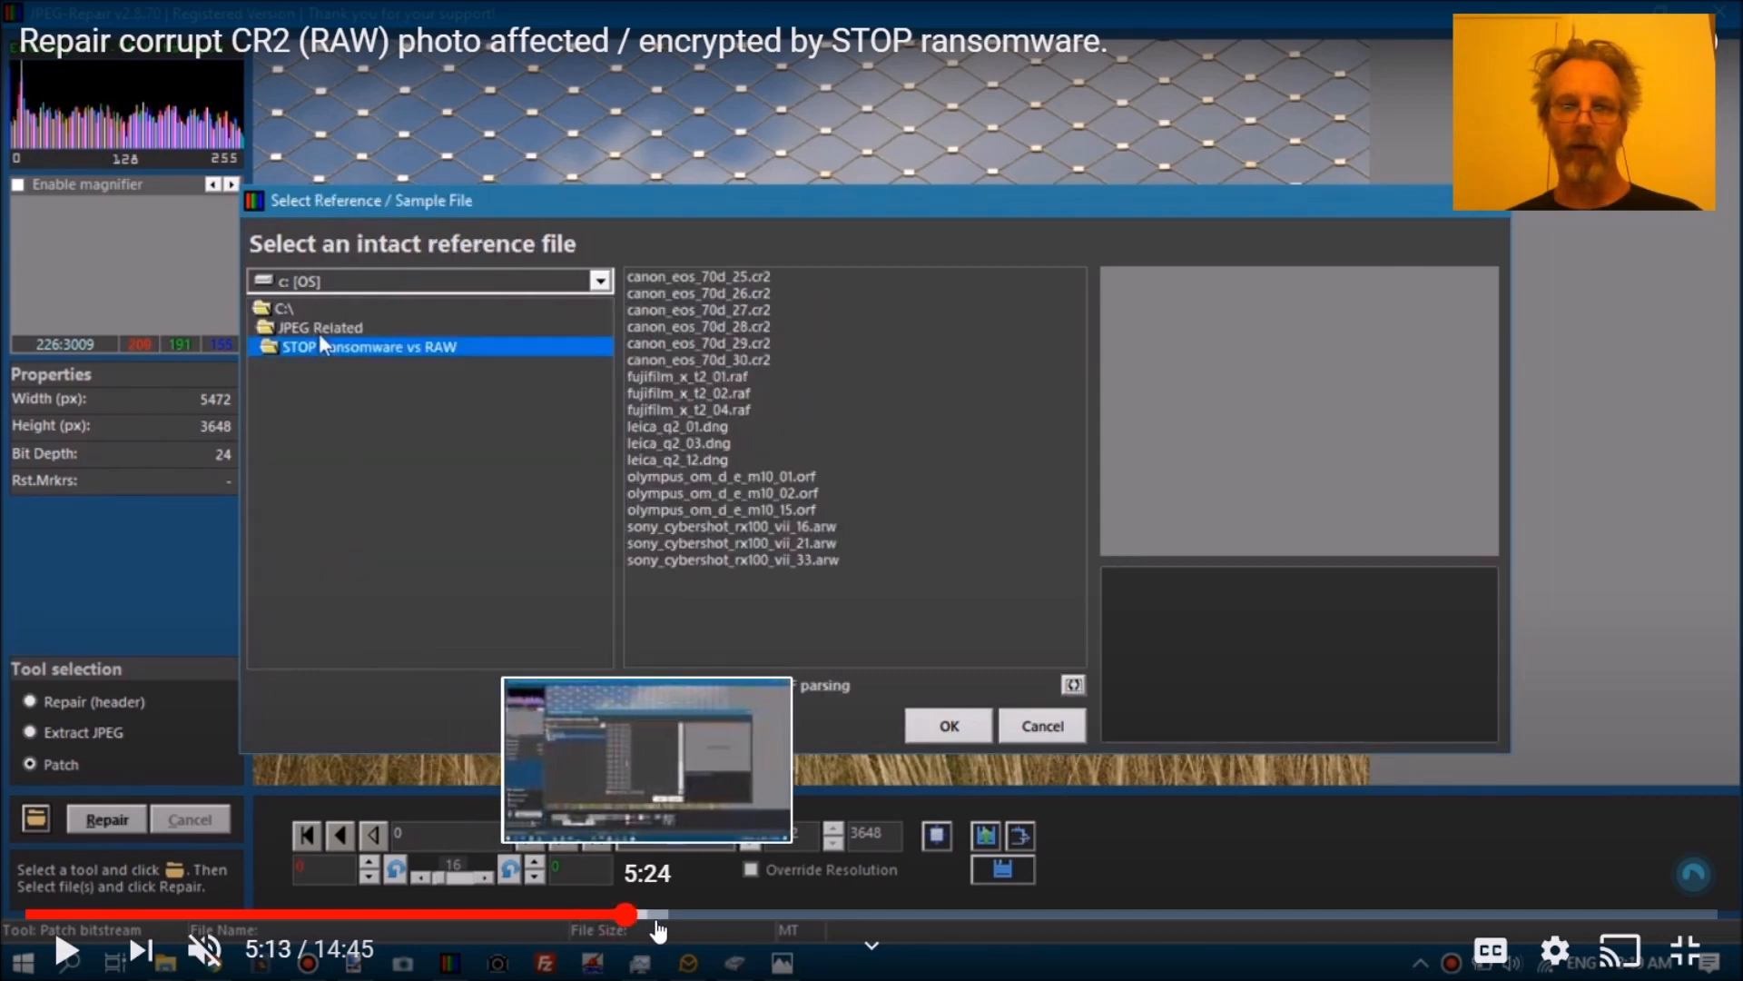
click(946, 725)
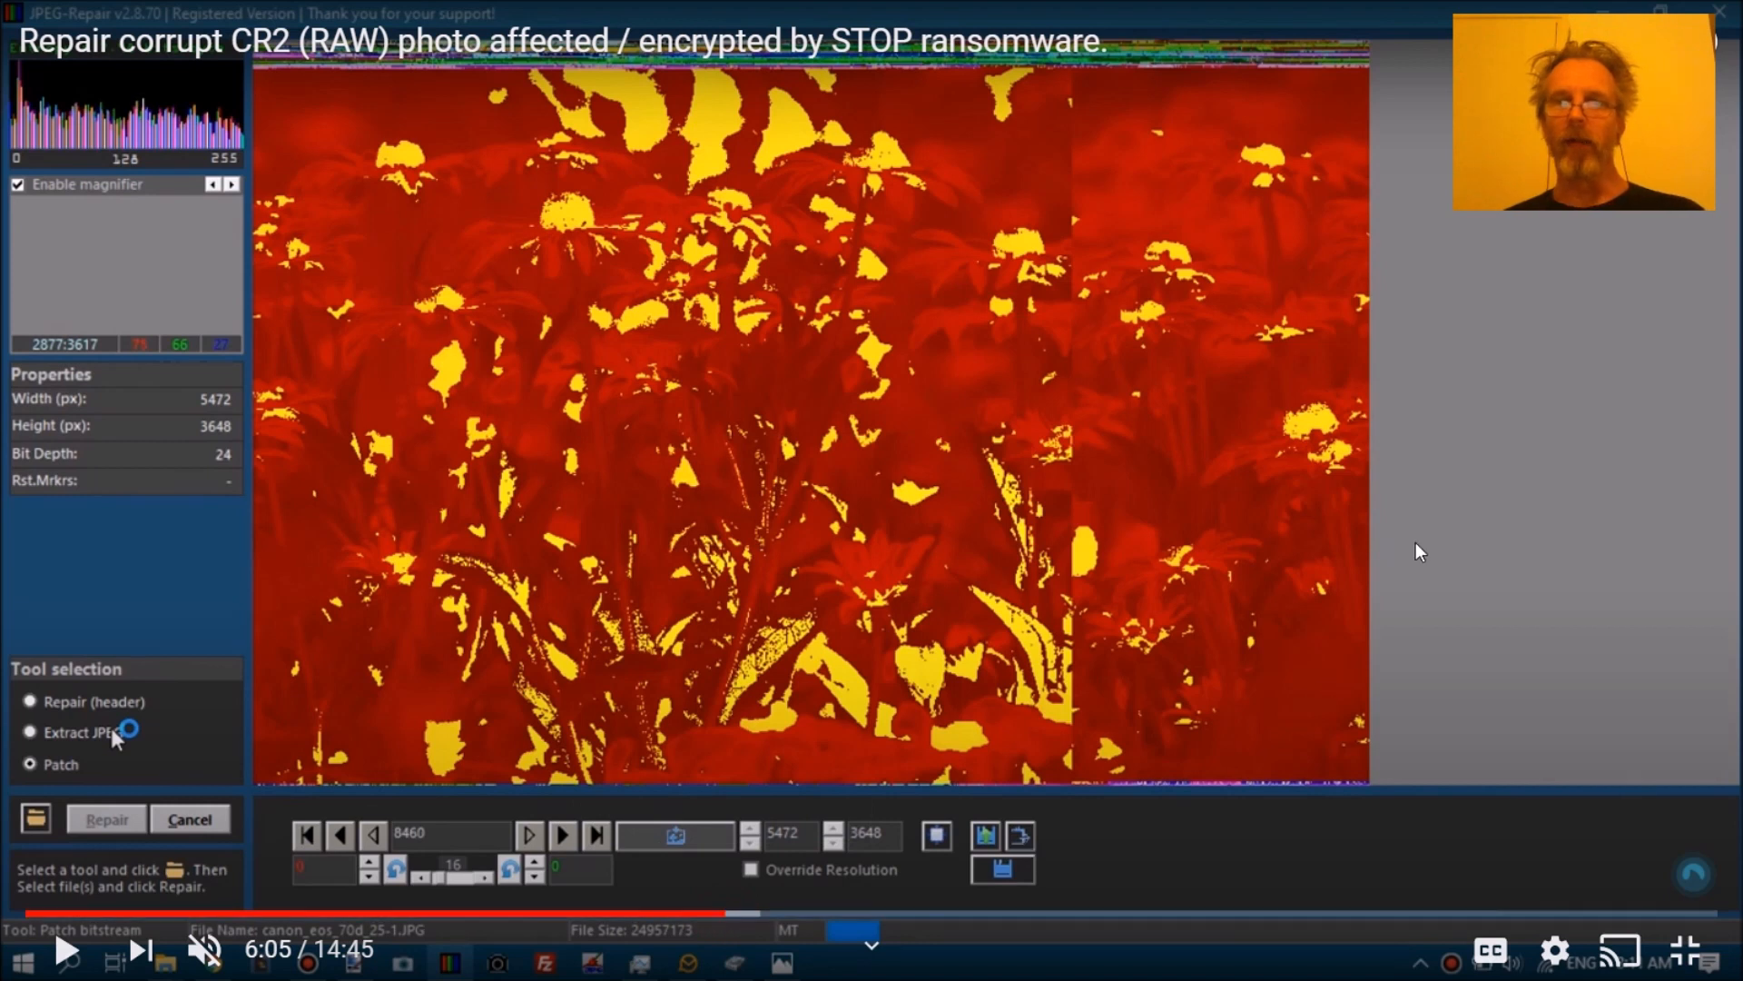
mouse_move(1356, 48)
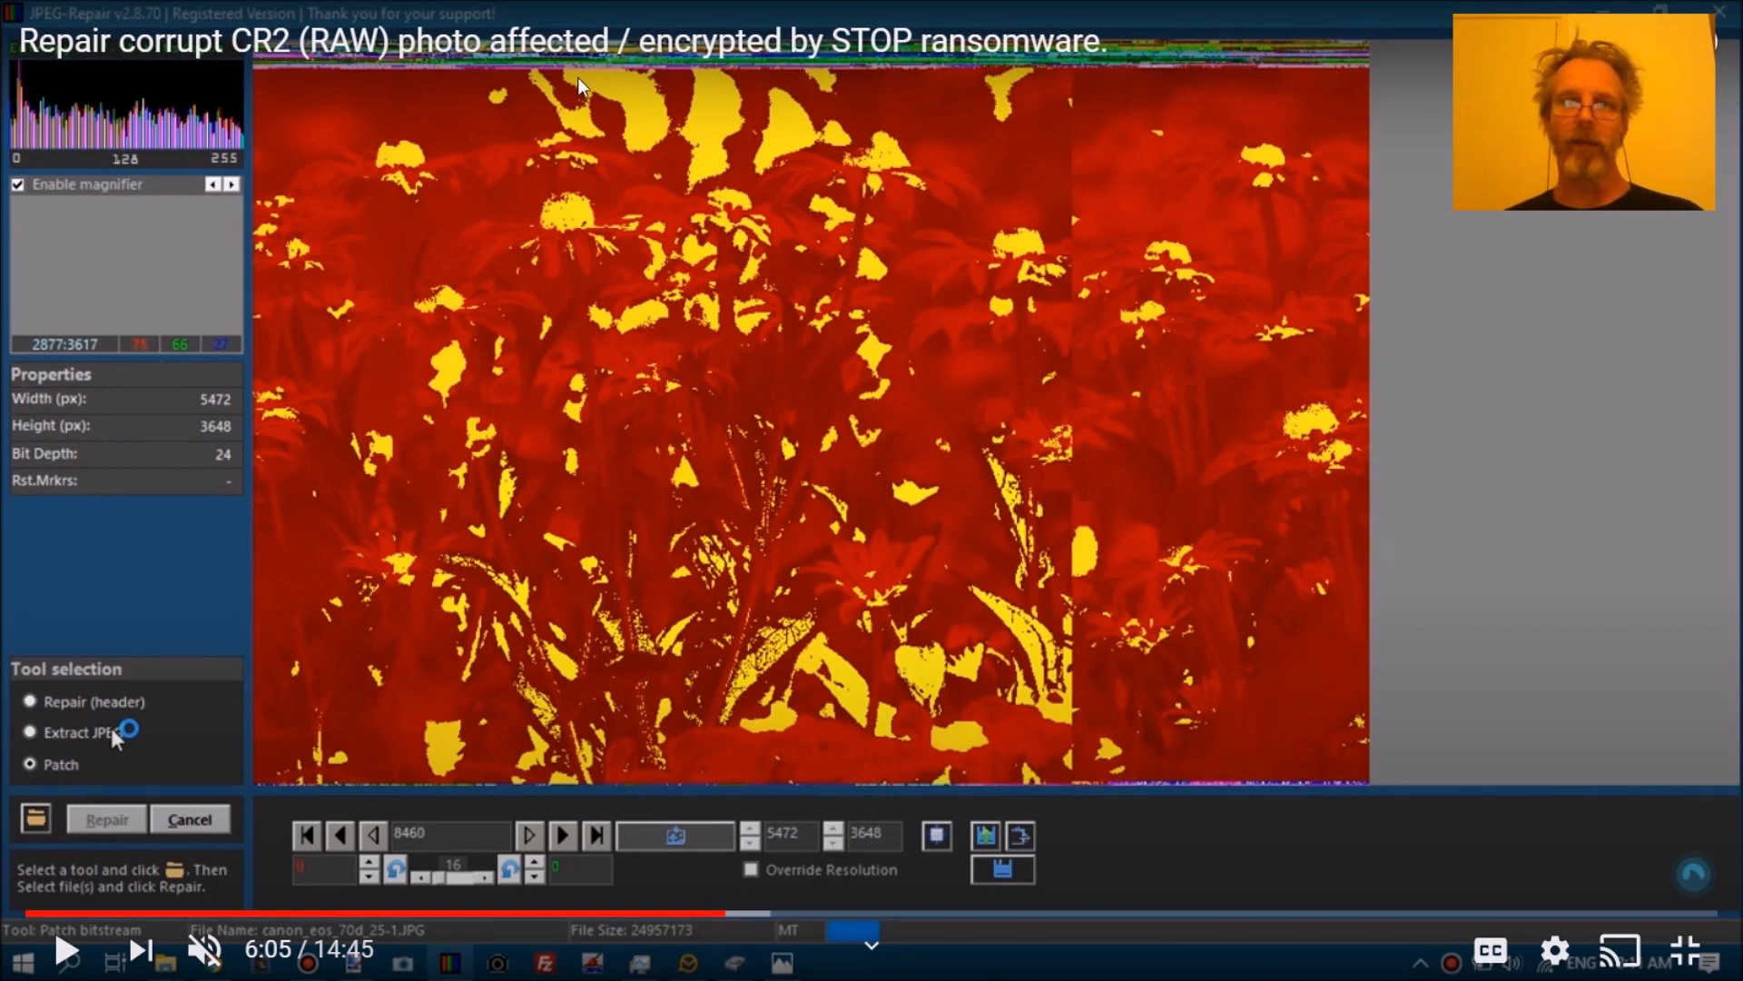
mouse_move(1321, 70)
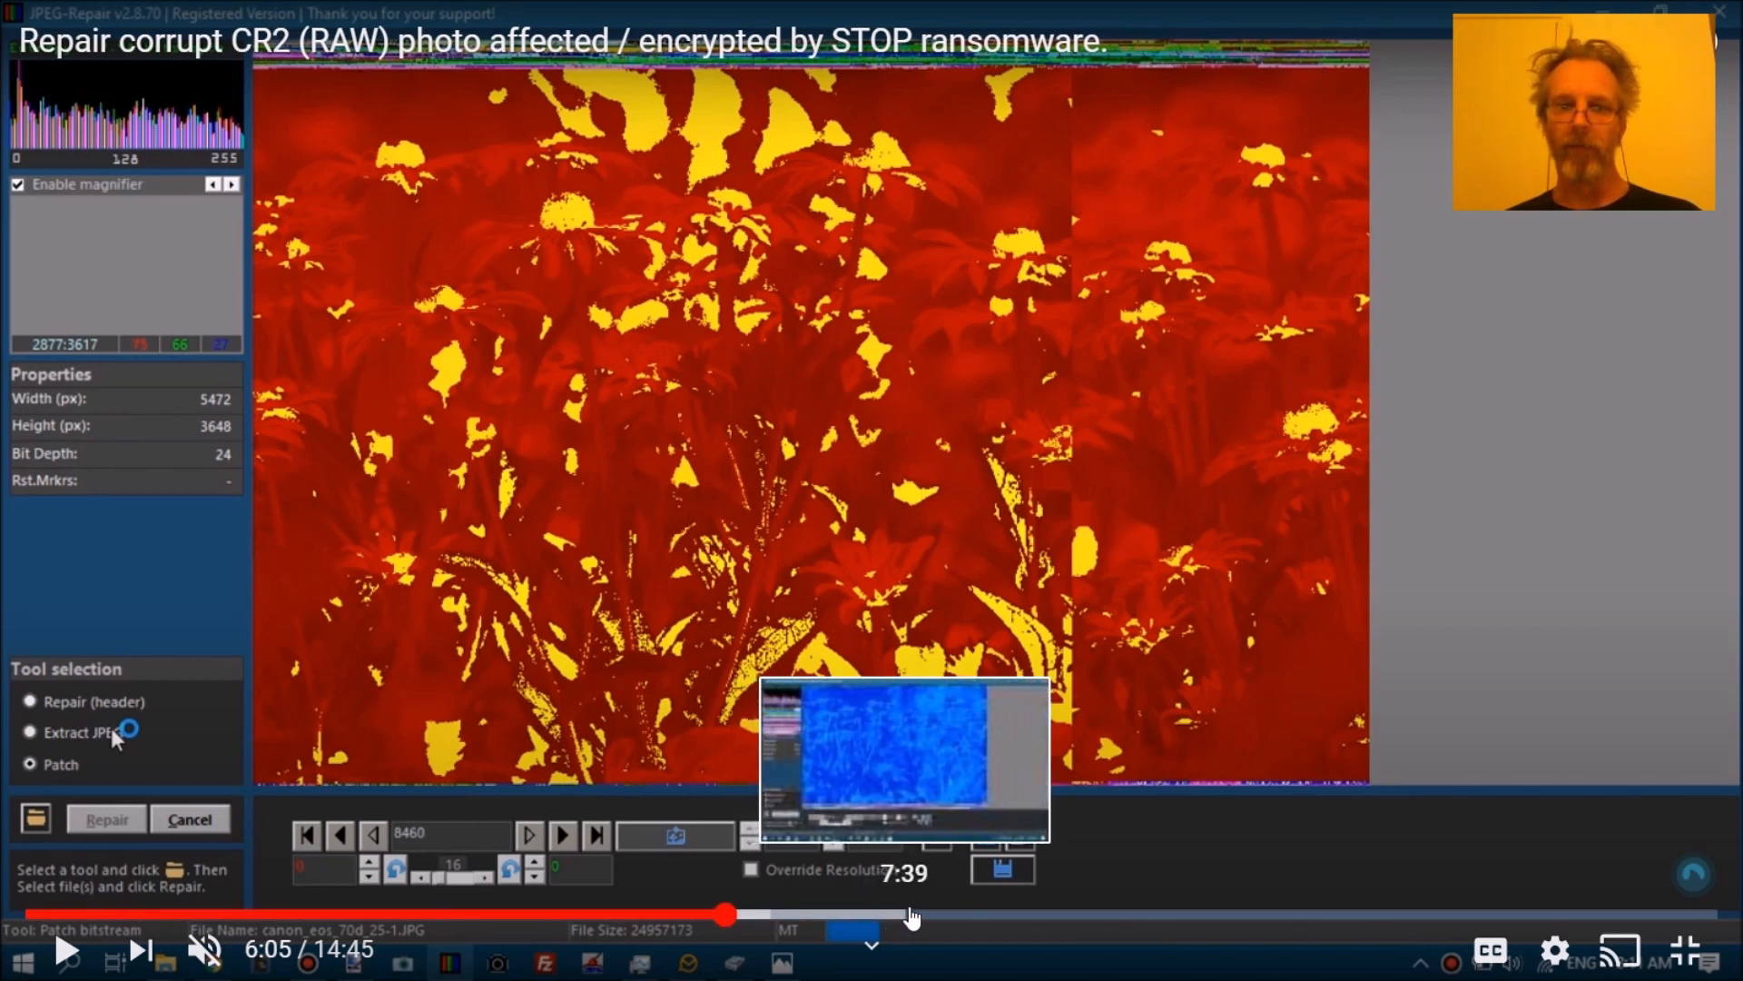
drag(912, 916, 1067, 919)
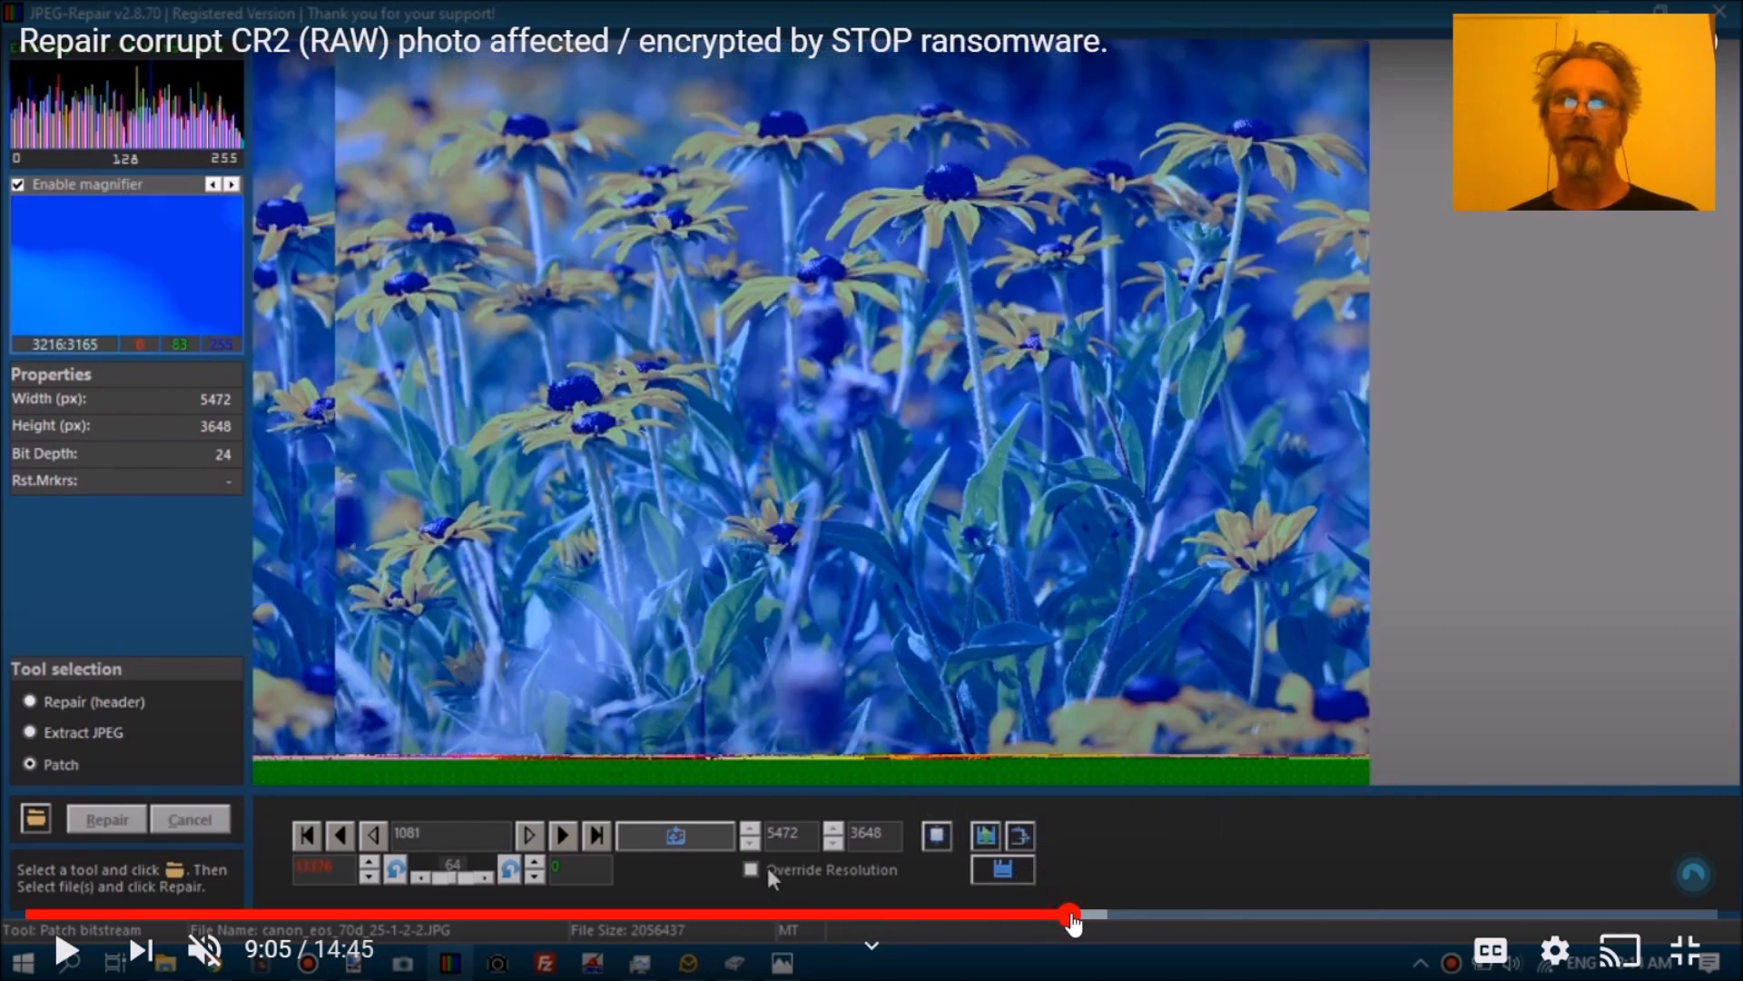
drag(1071, 915, 1128, 915)
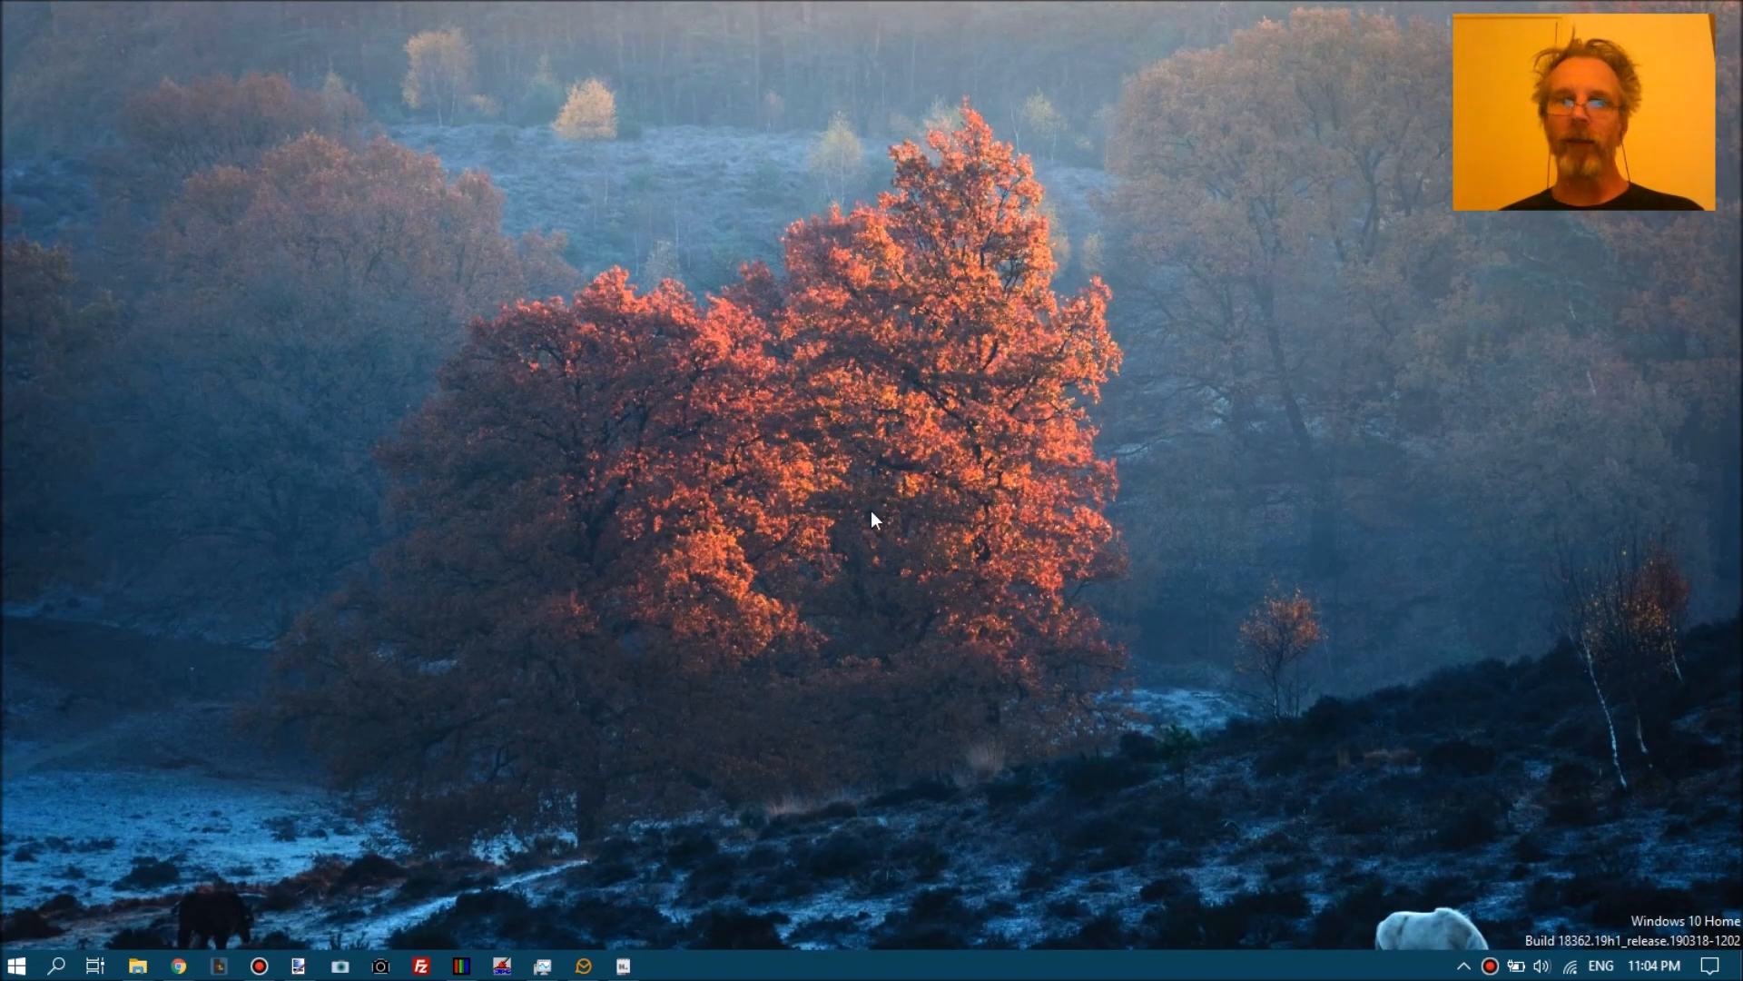
mouse_move(836, 506)
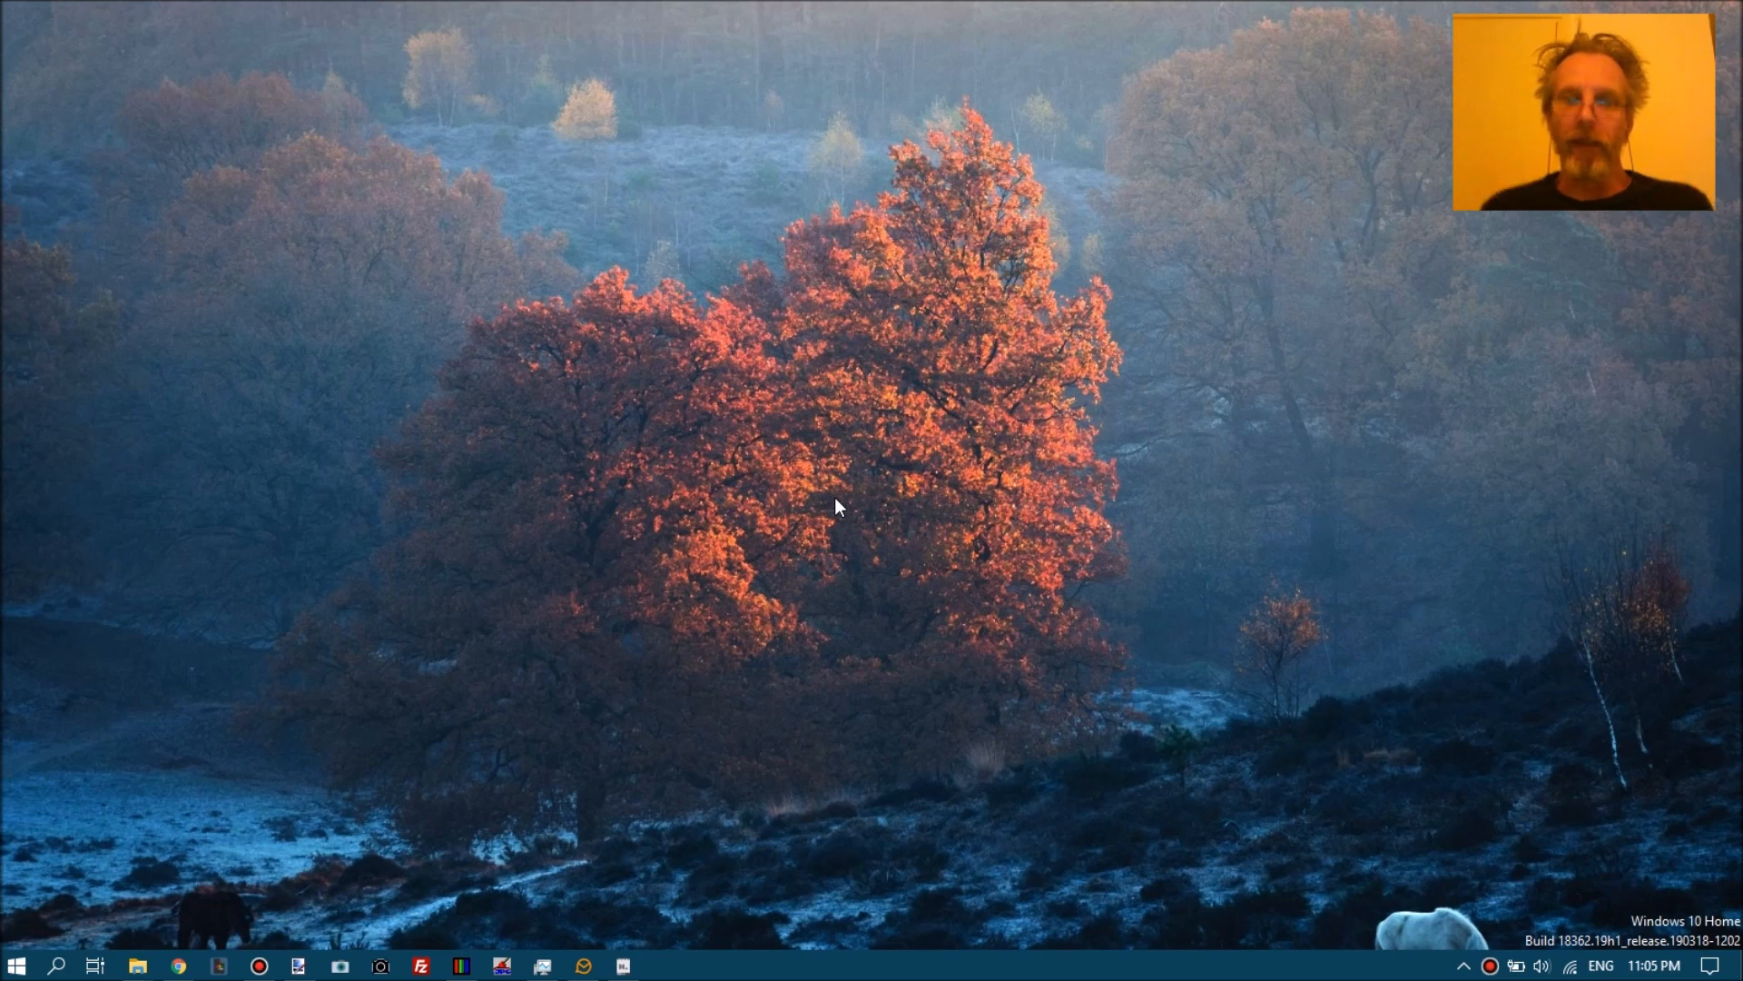
mouse_move(845, 506)
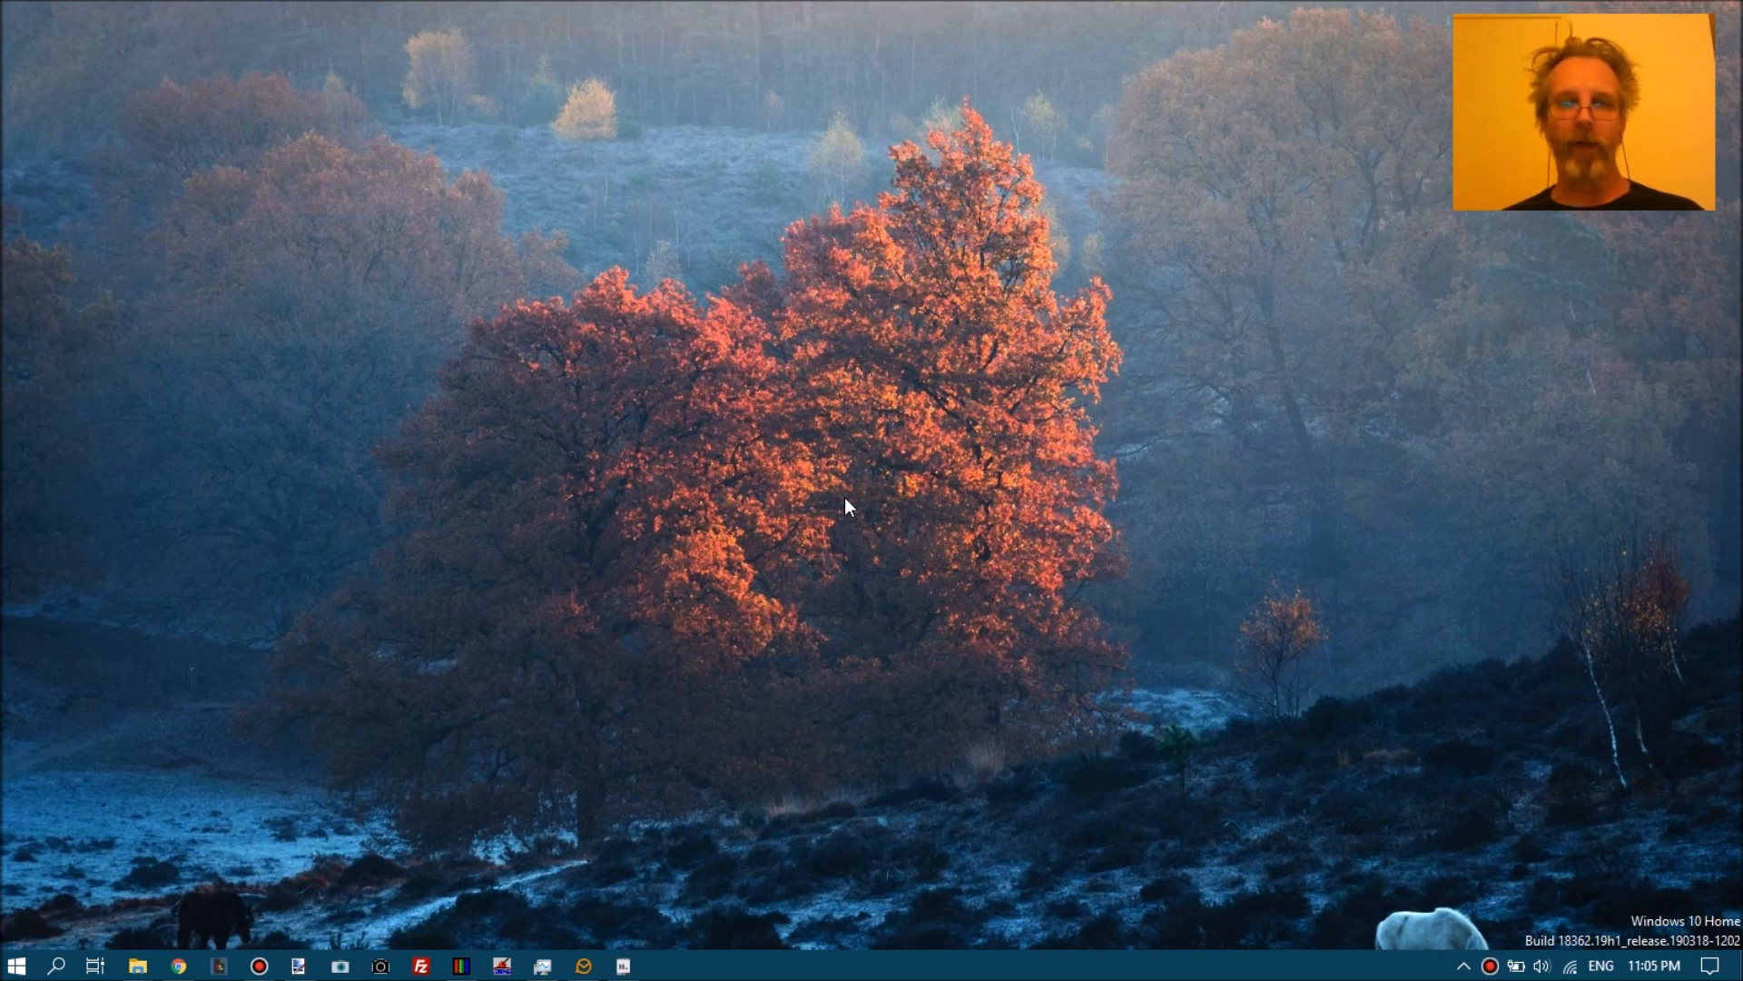
mouse_move(529, 597)
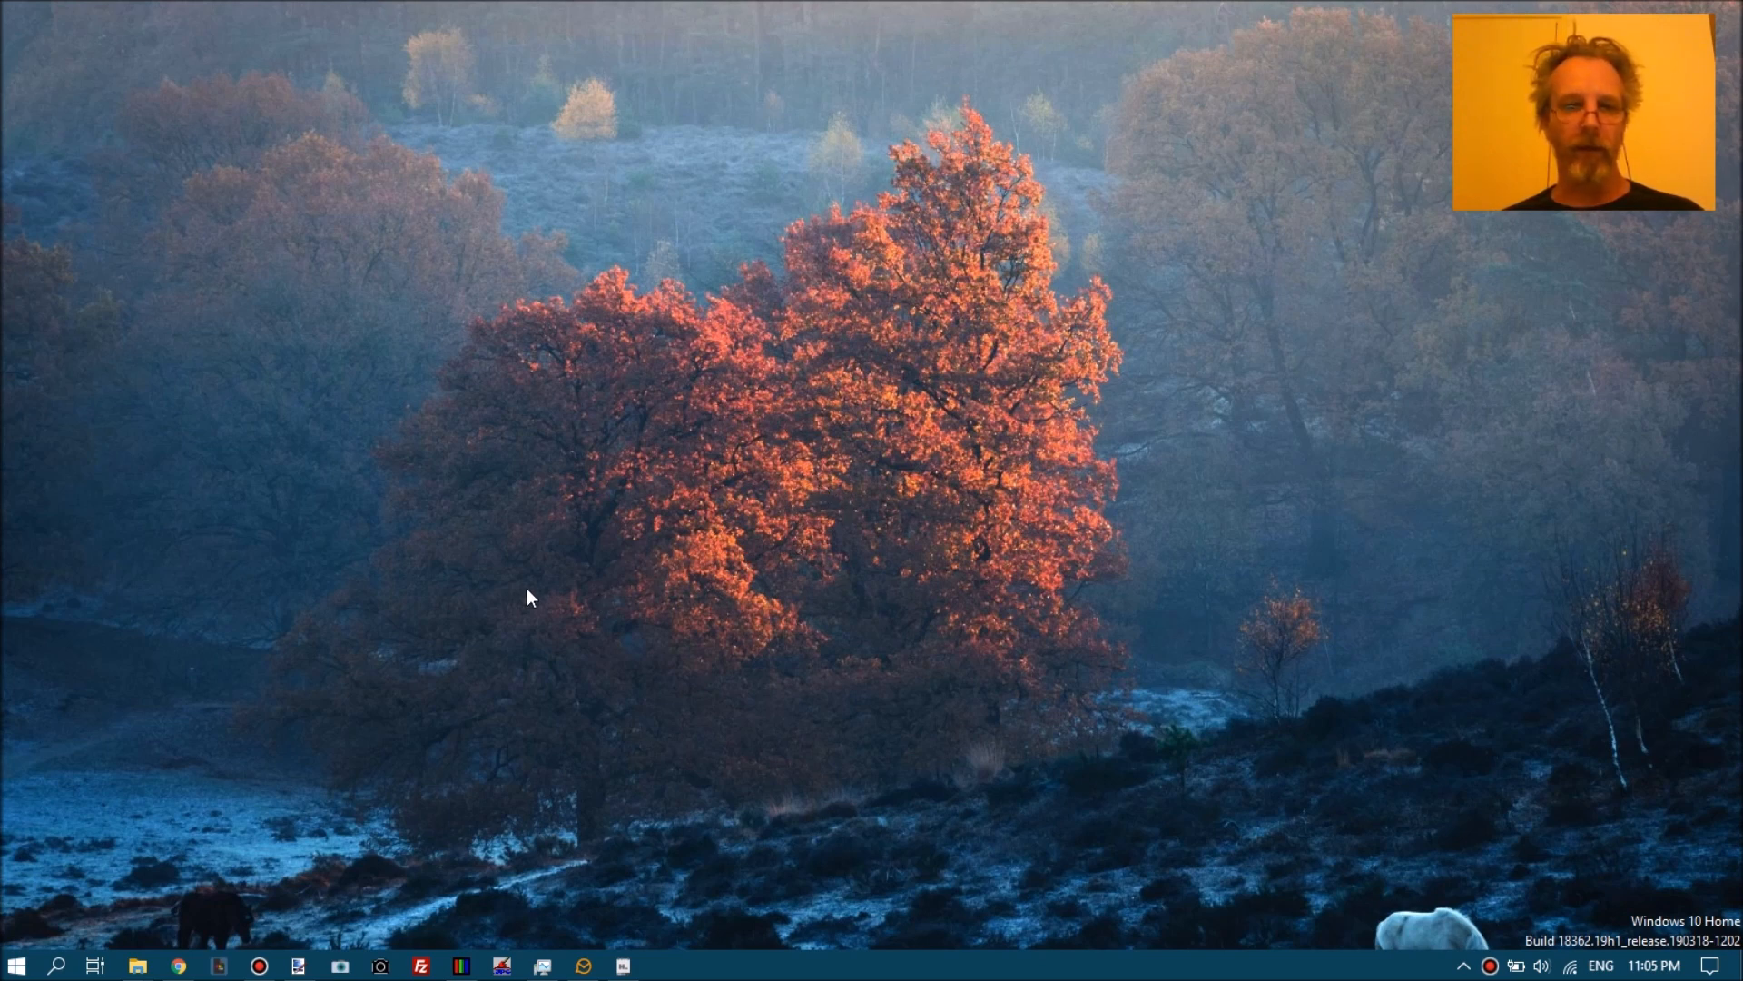
mouse_move(184, 756)
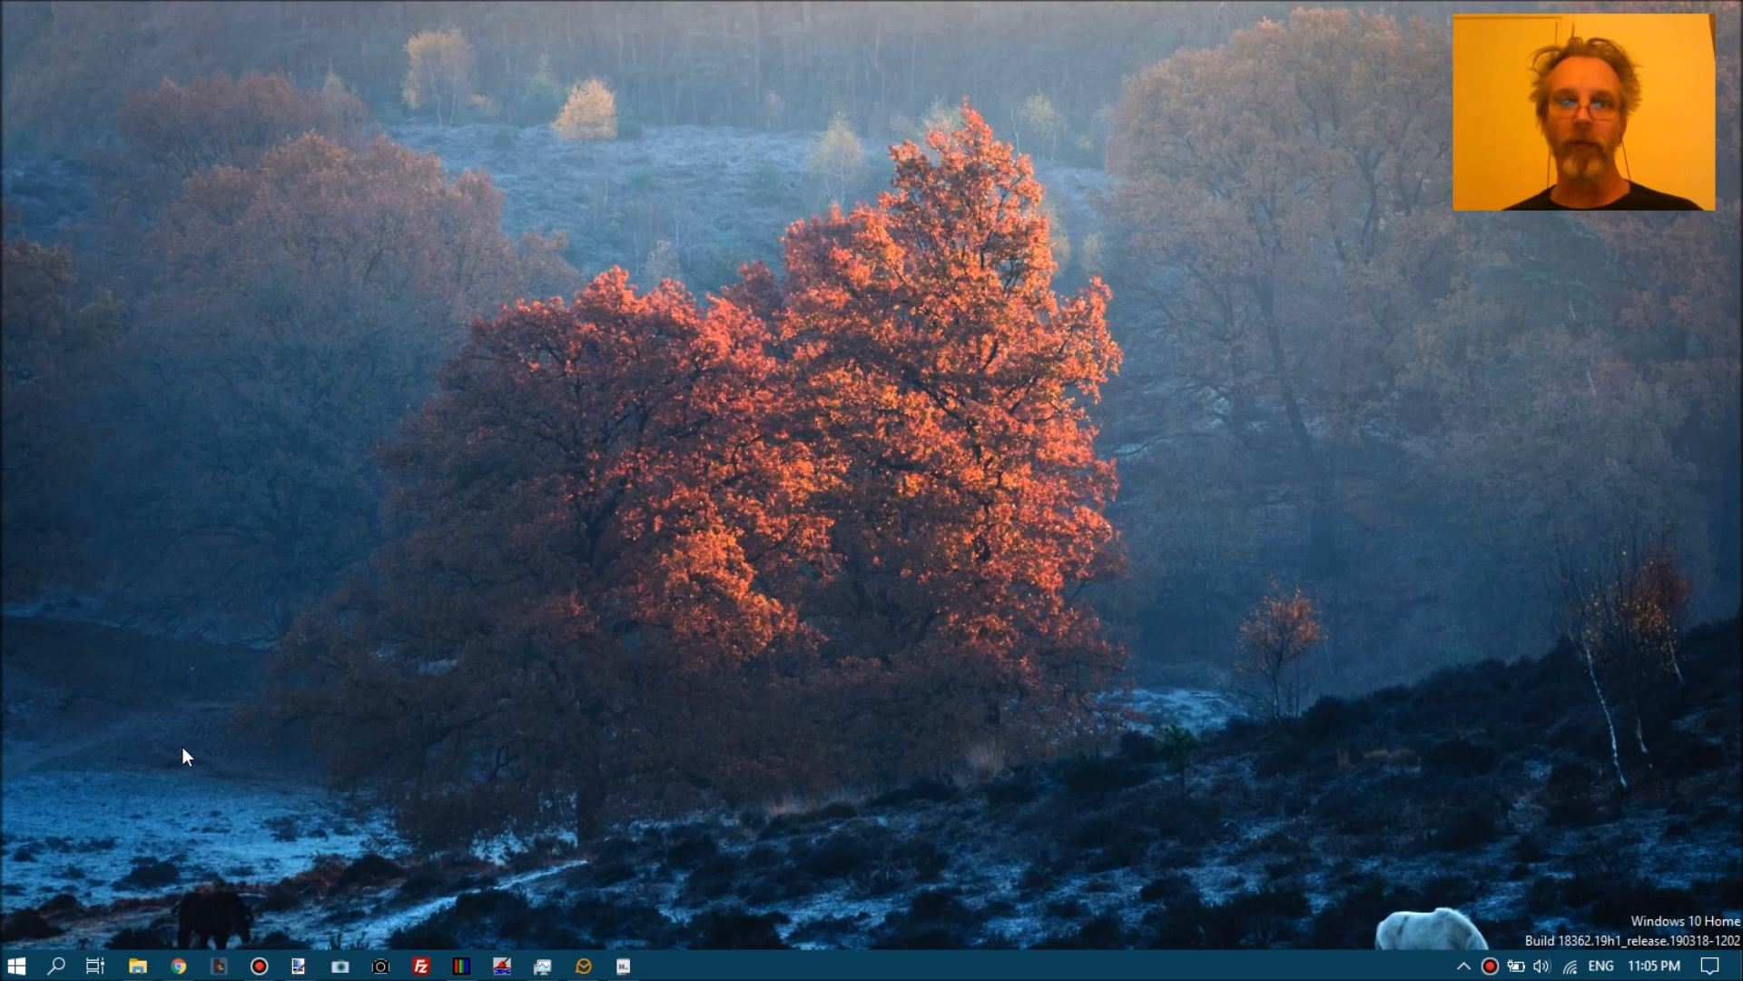
Open the NEF-STOP Untitled folder and select NKR_0313.NEF.mzlq to check its preview.
click(460, 965)
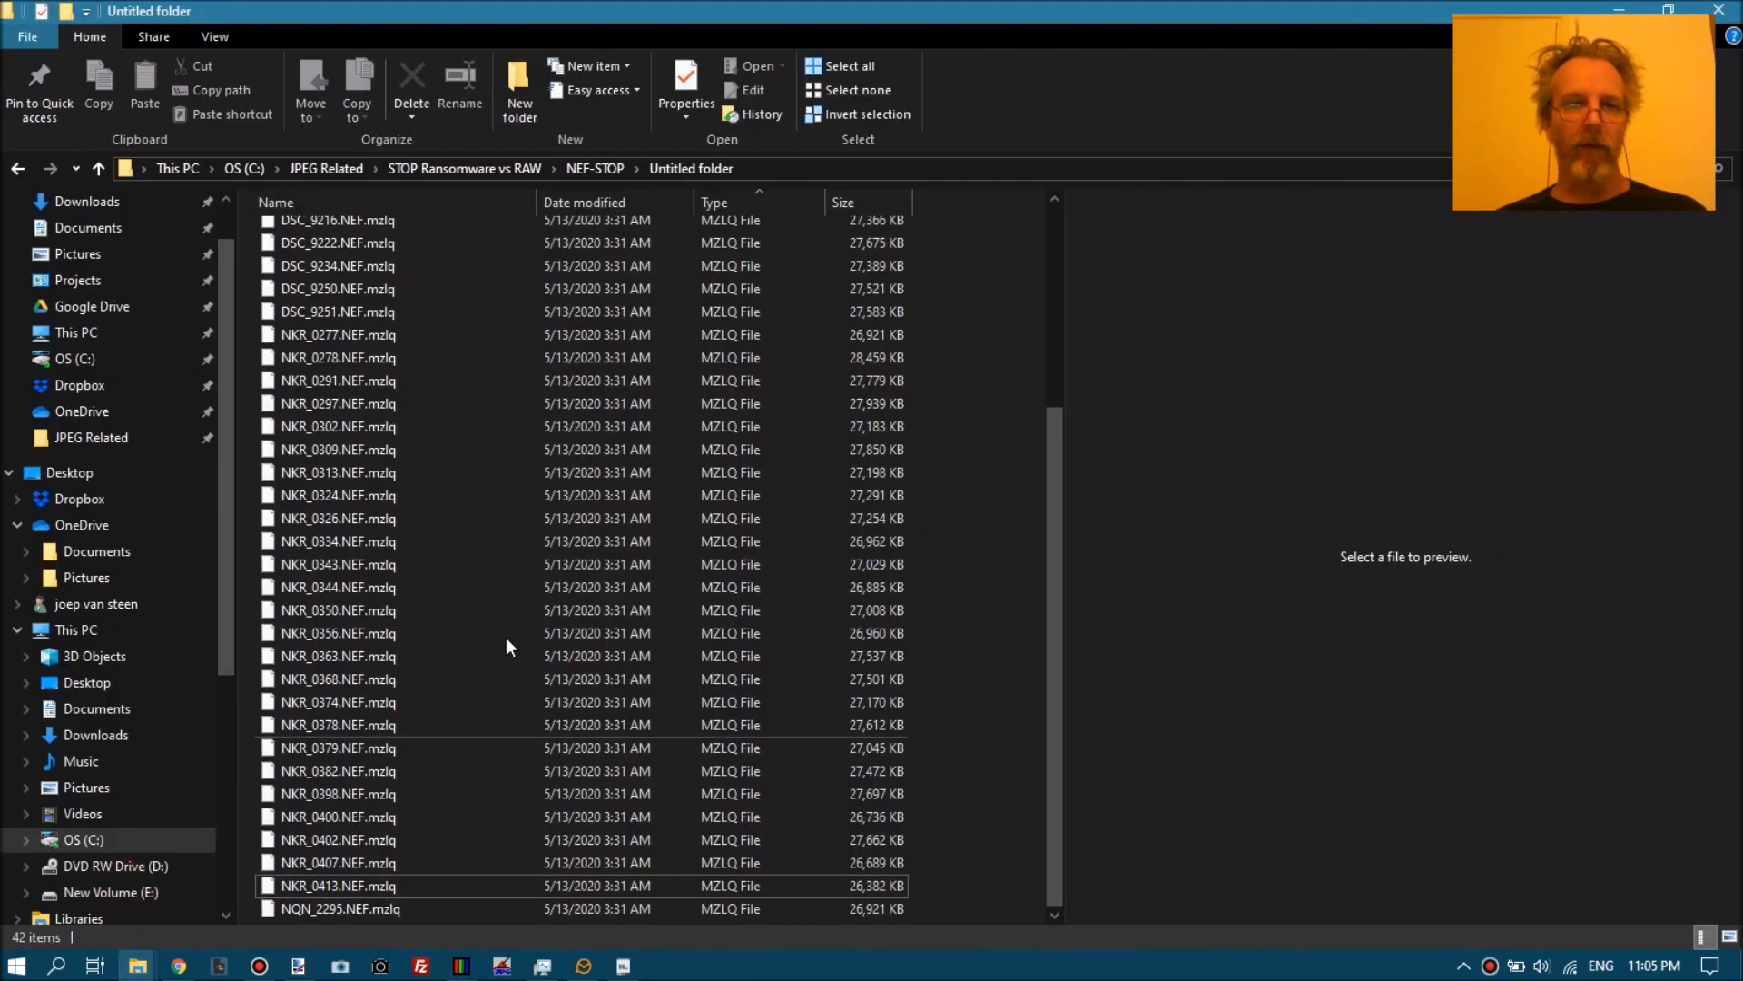
click(337, 541)
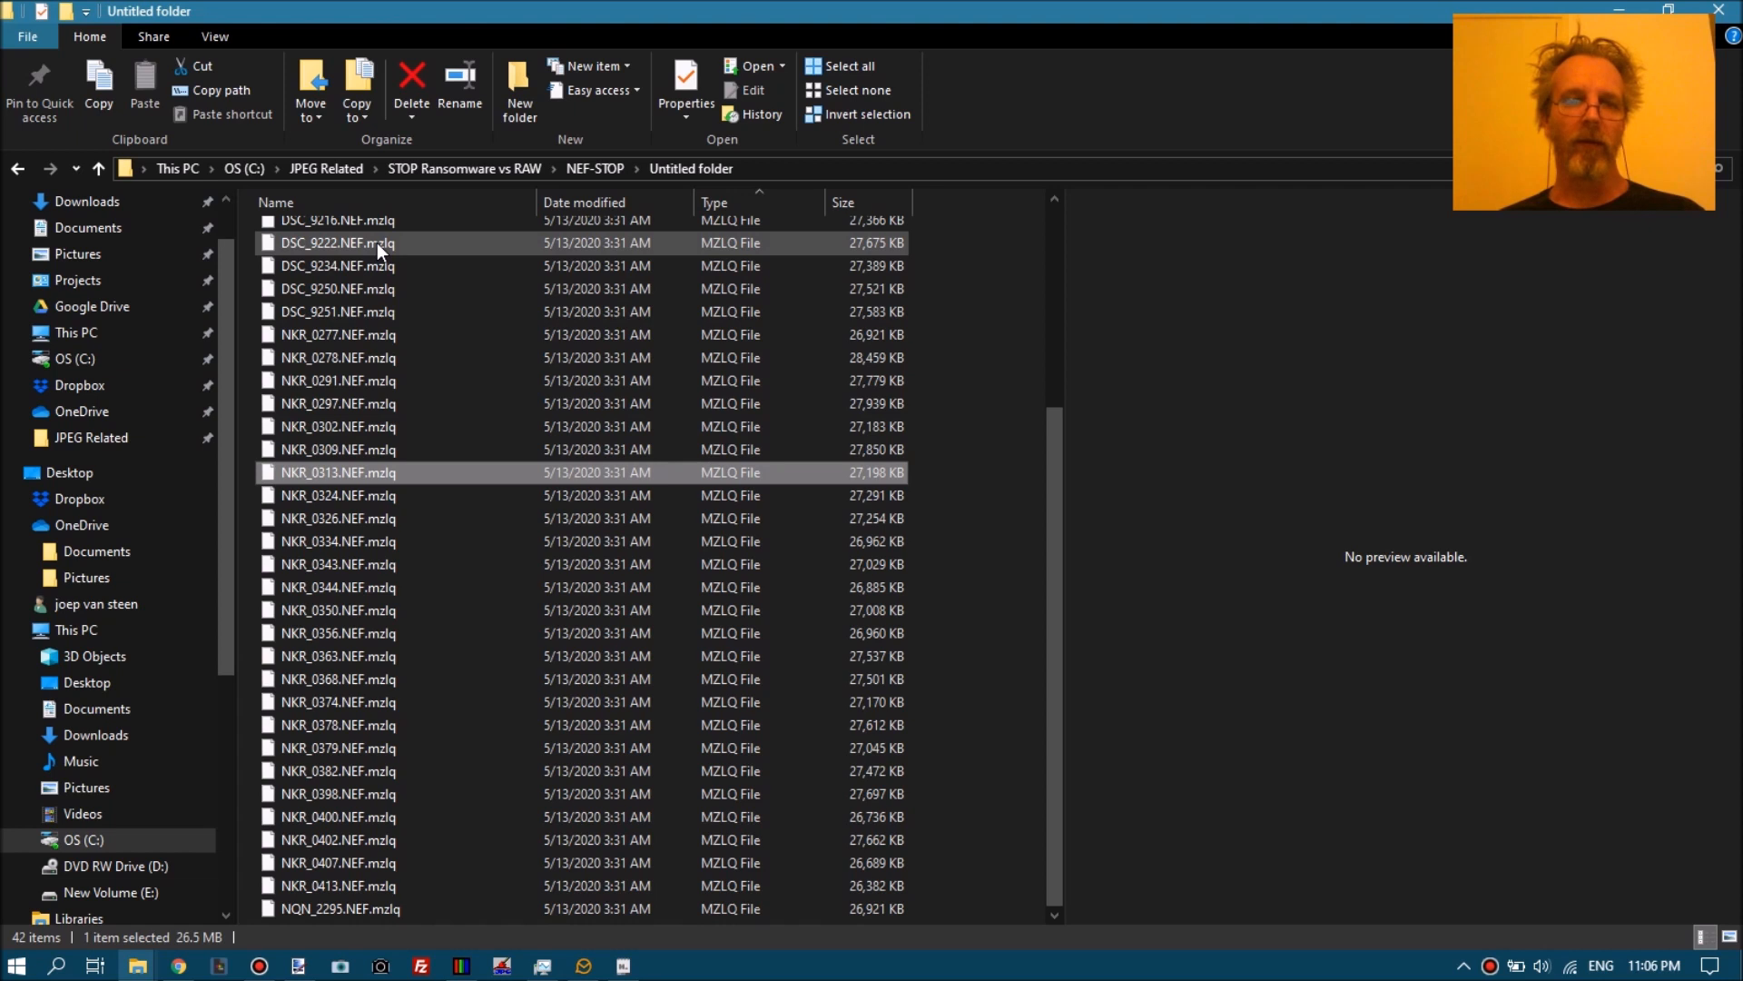
mouse_move(383, 246)
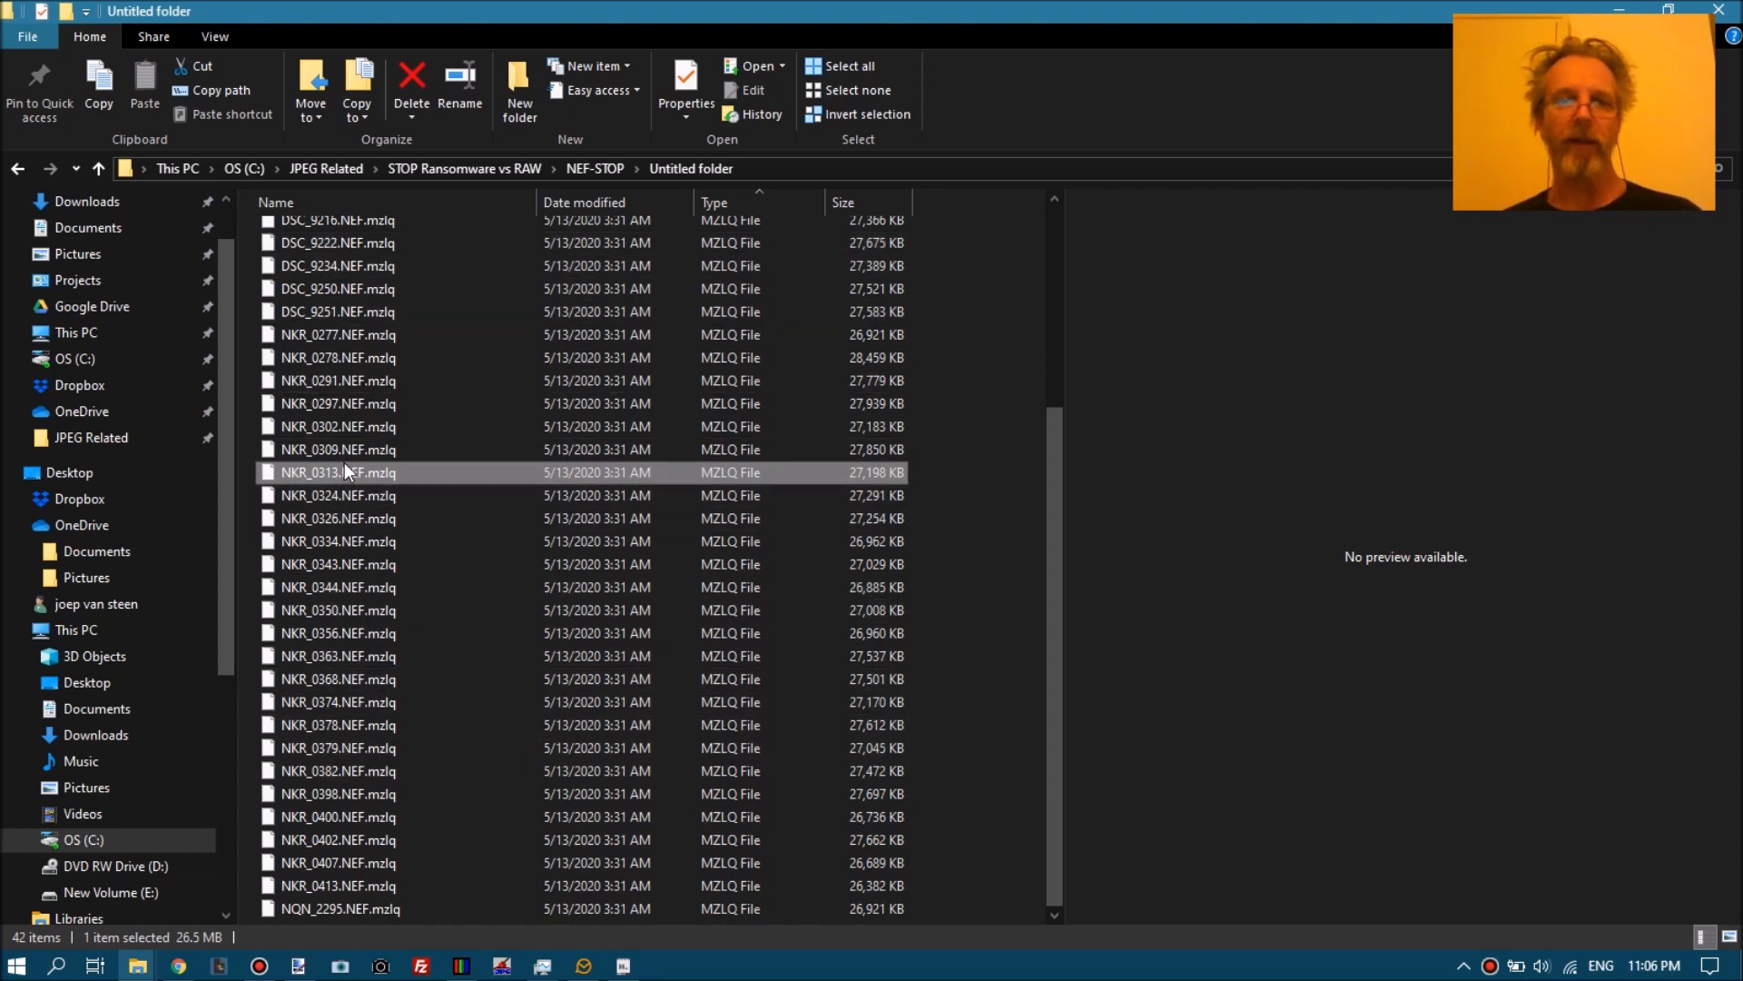
mouse_move(348, 484)
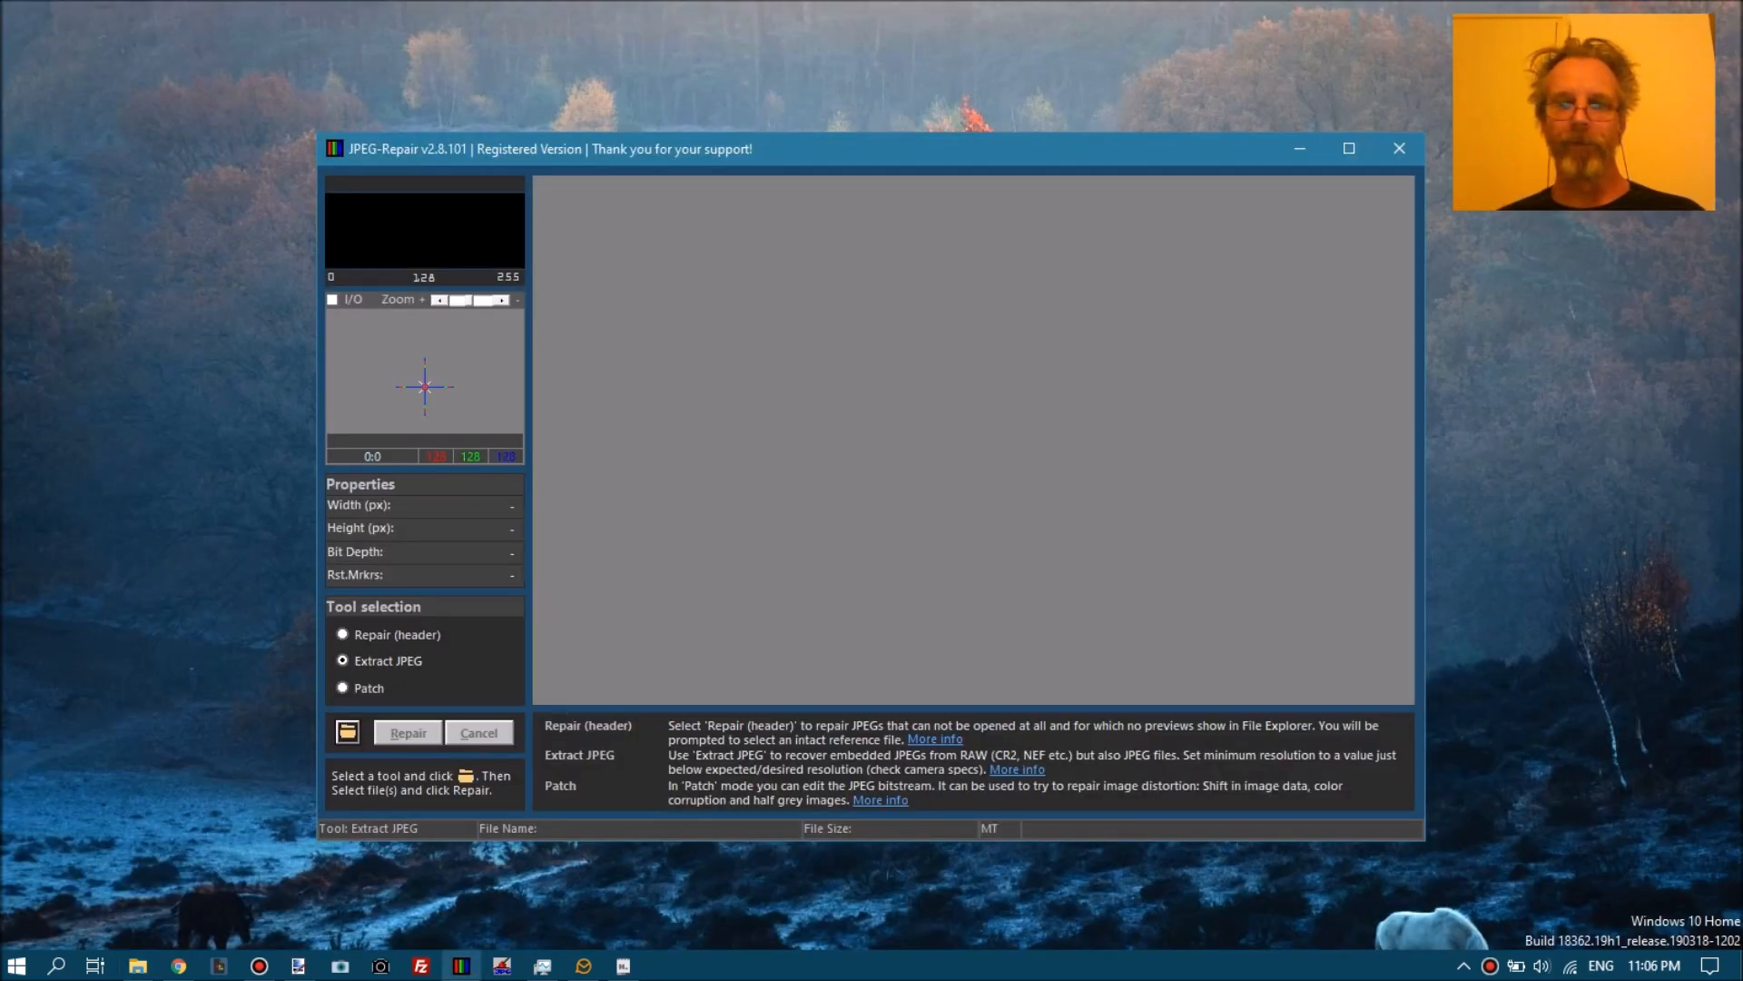
mouse_move(83, 667)
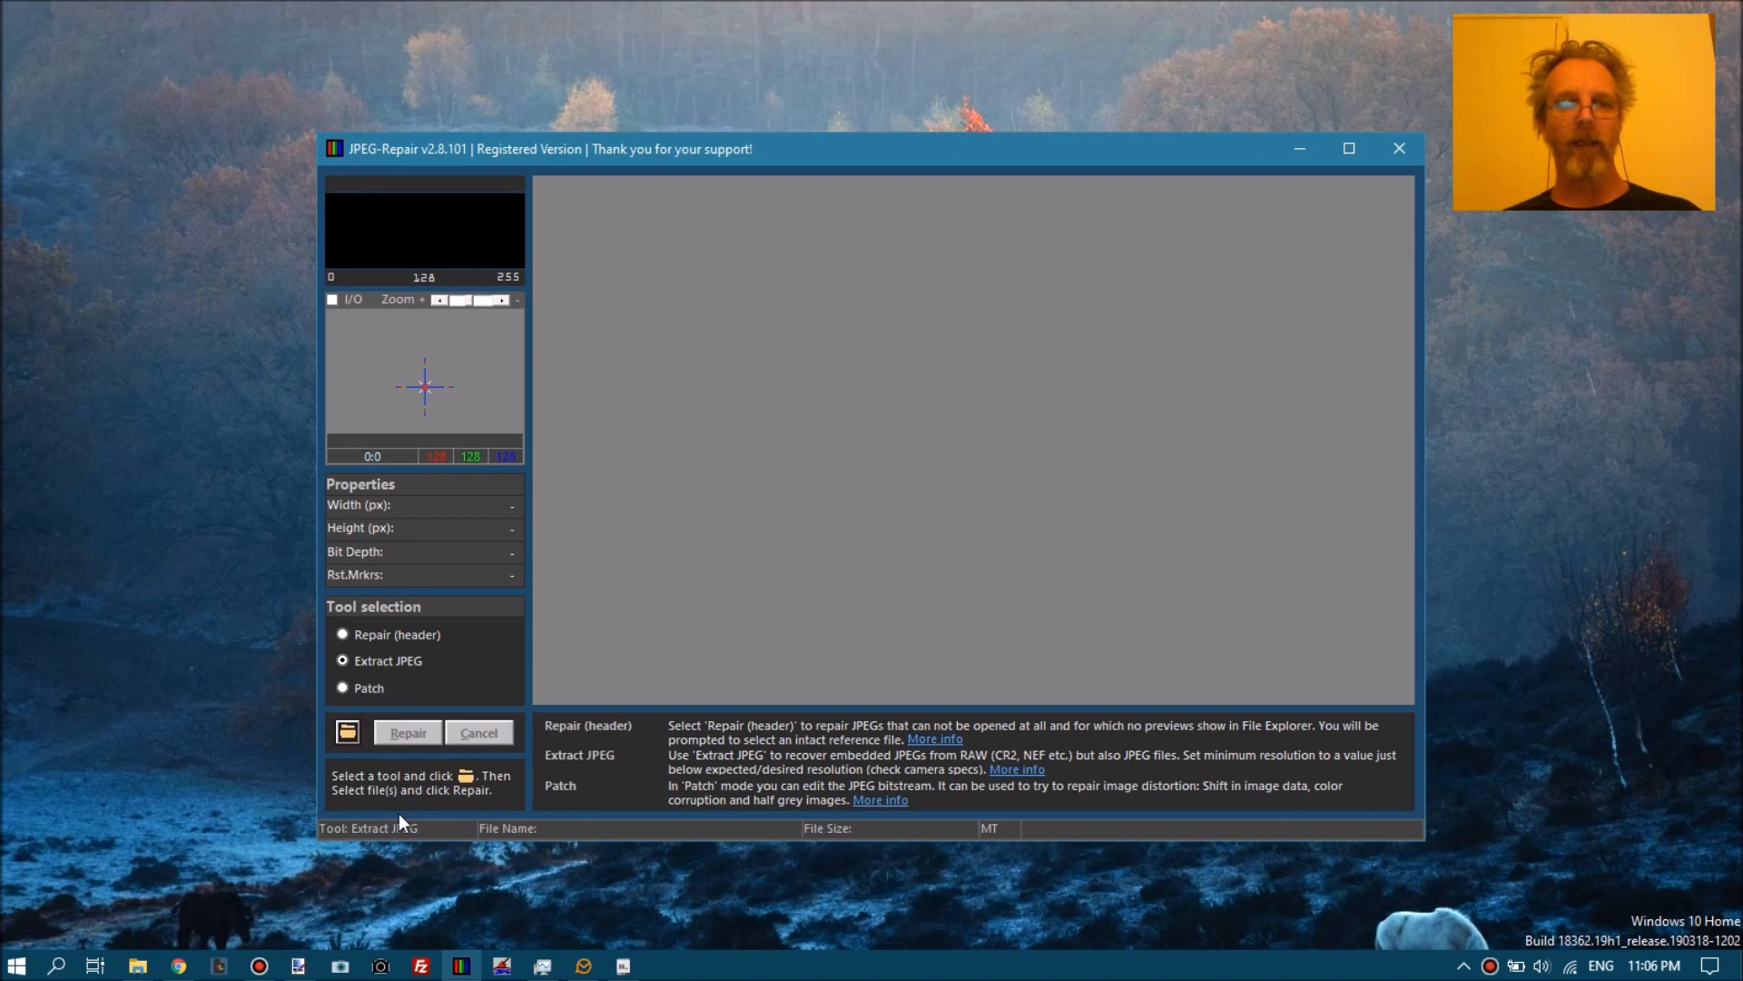
mouse_move(346, 732)
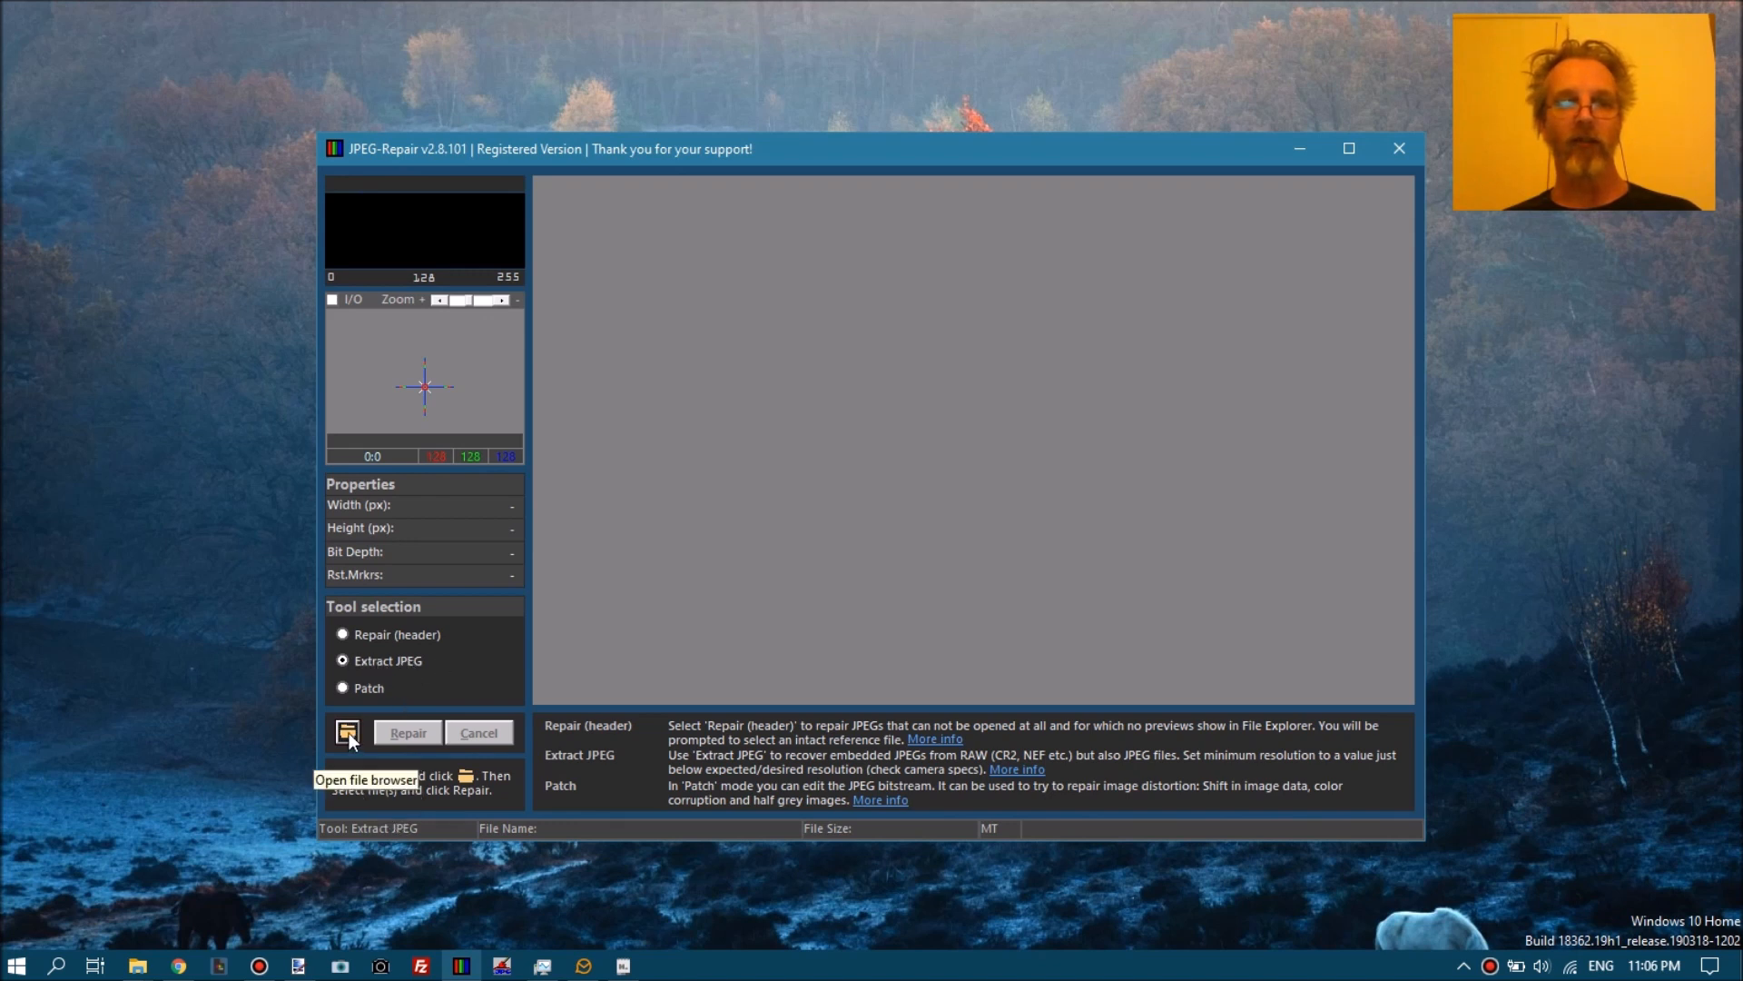
mouse_move(423, 614)
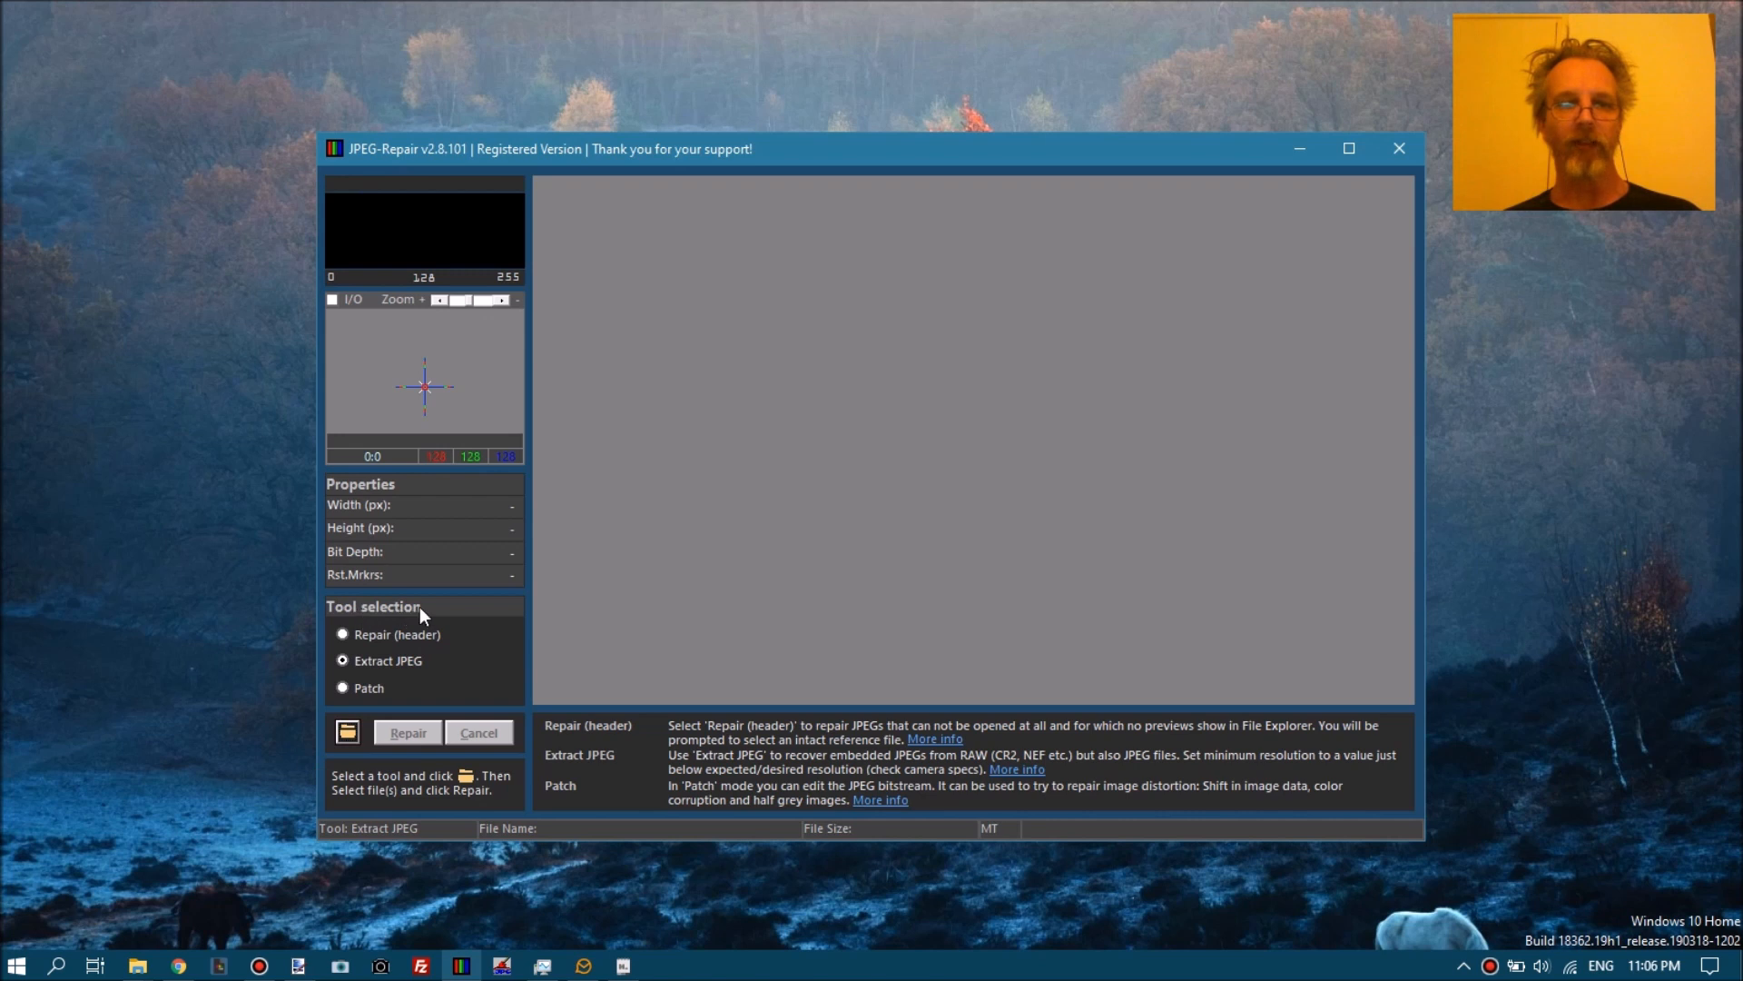
Show all files in the Untitled folder chooser and select every encrypted .NEF.mzlq file.
click(347, 731)
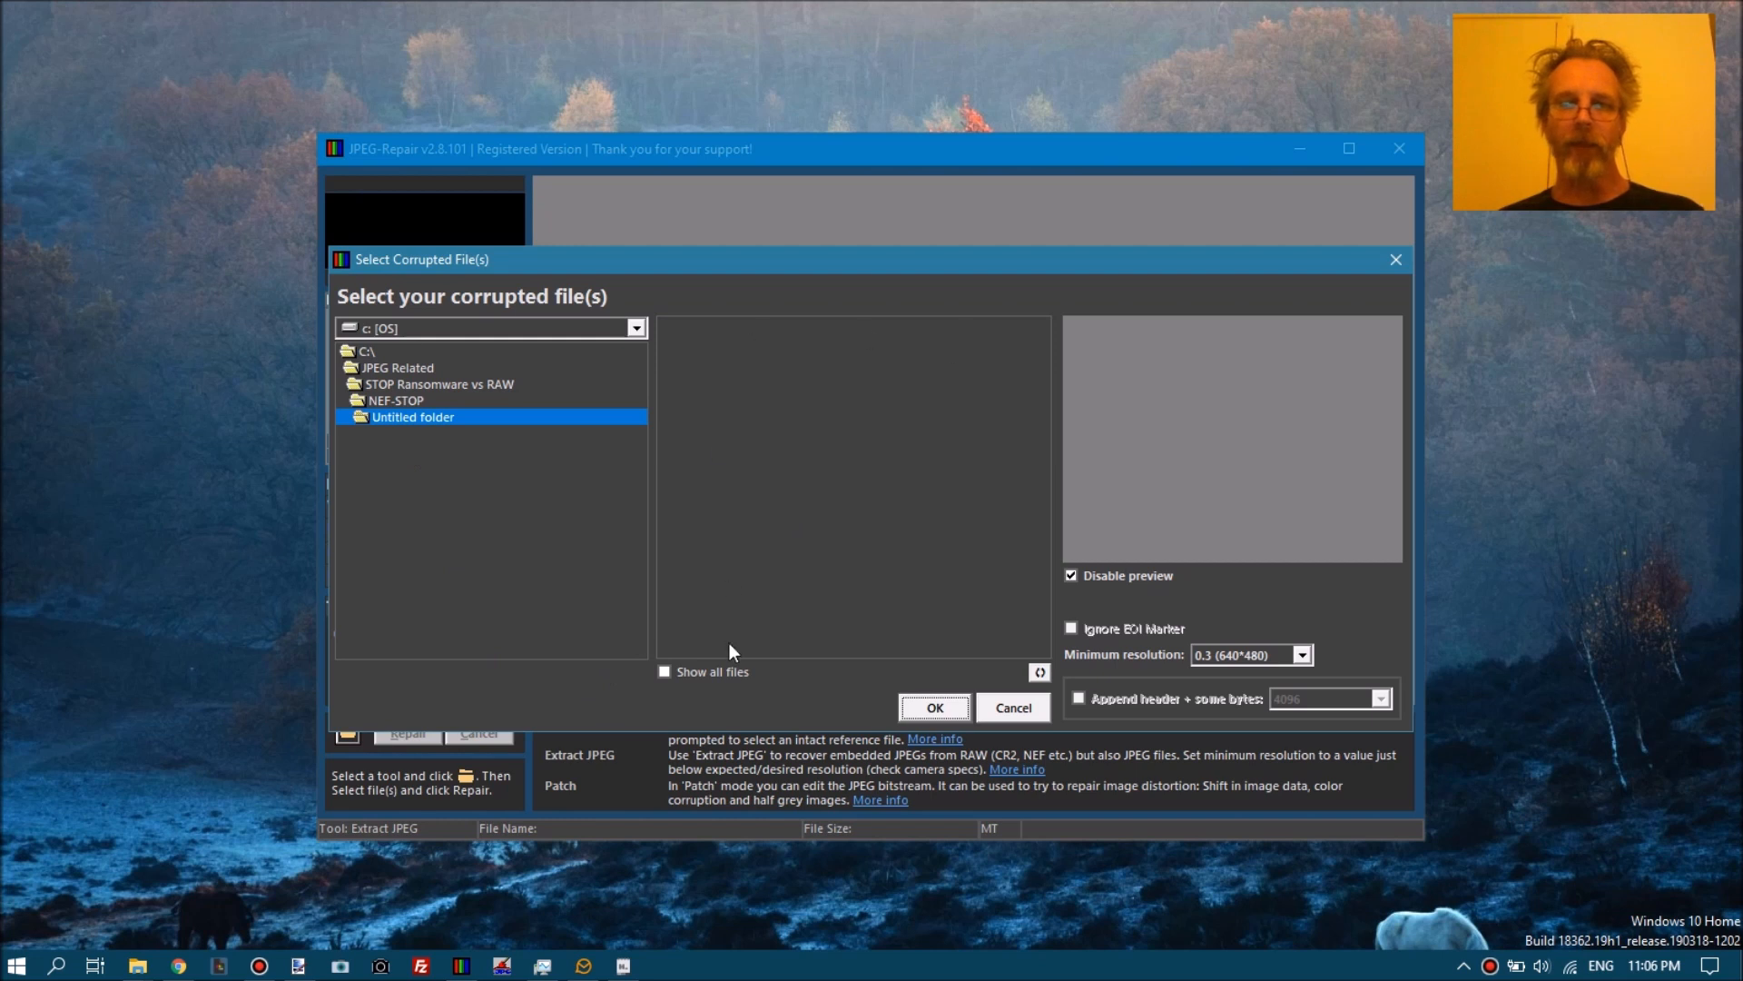
mouse_move(877, 383)
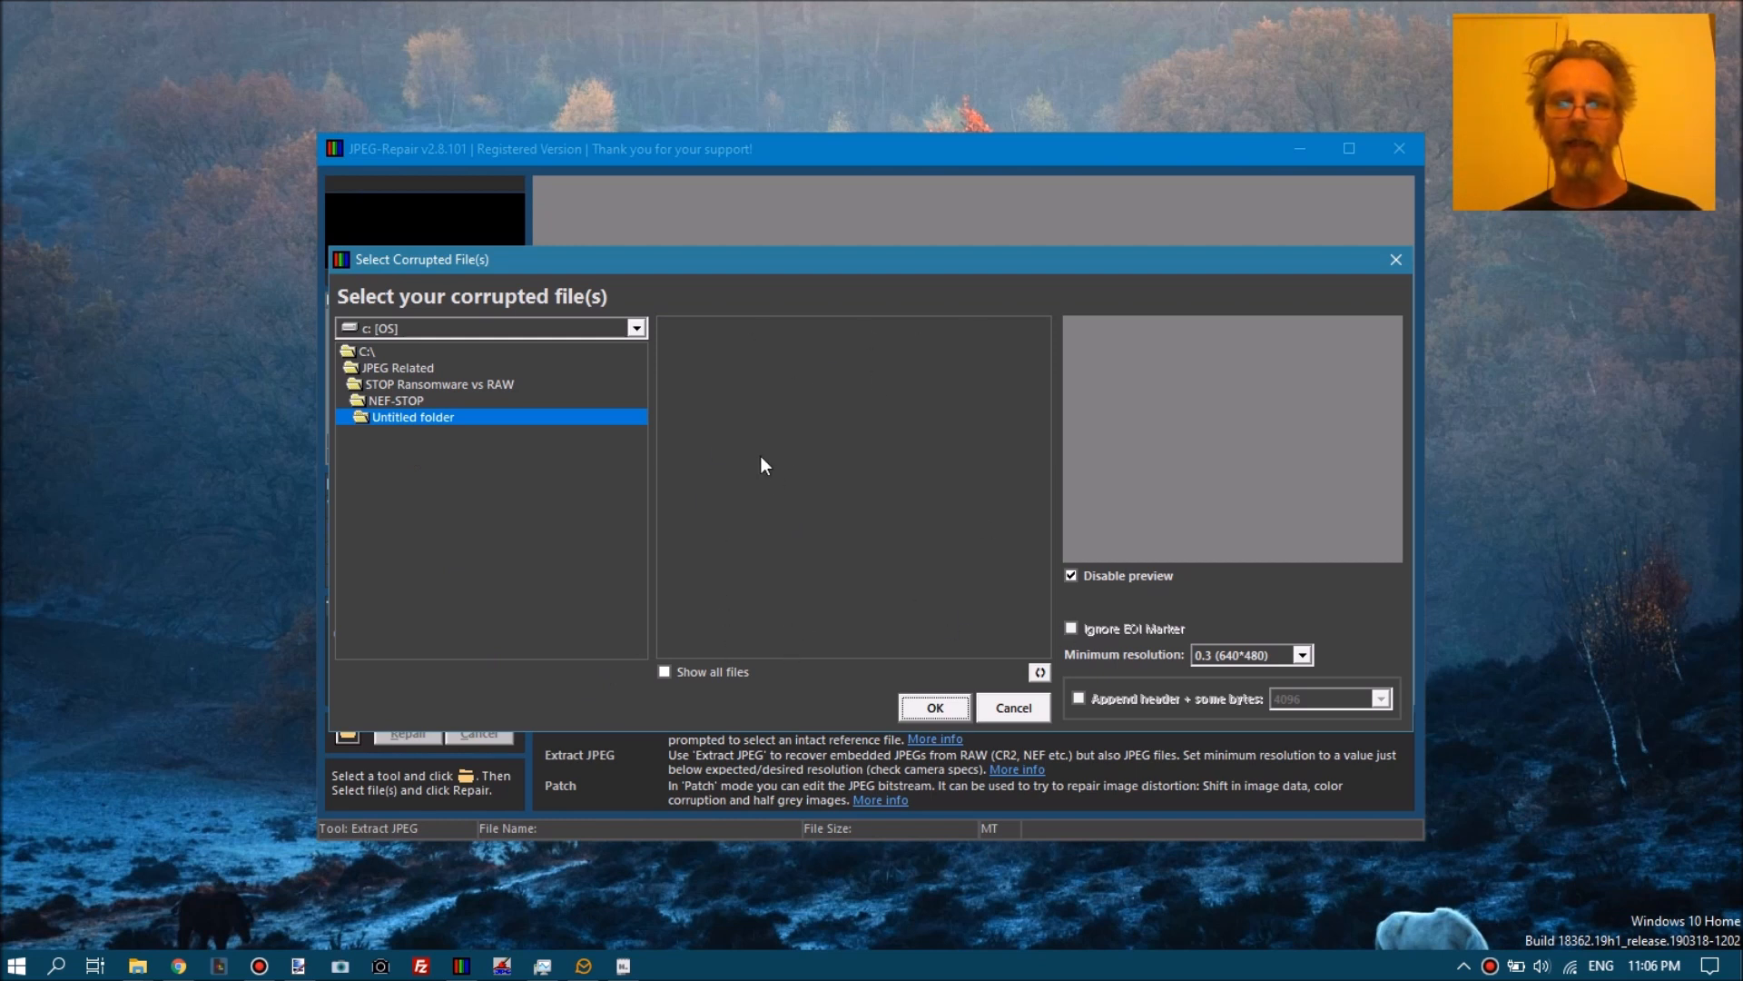
mouse_move(752, 476)
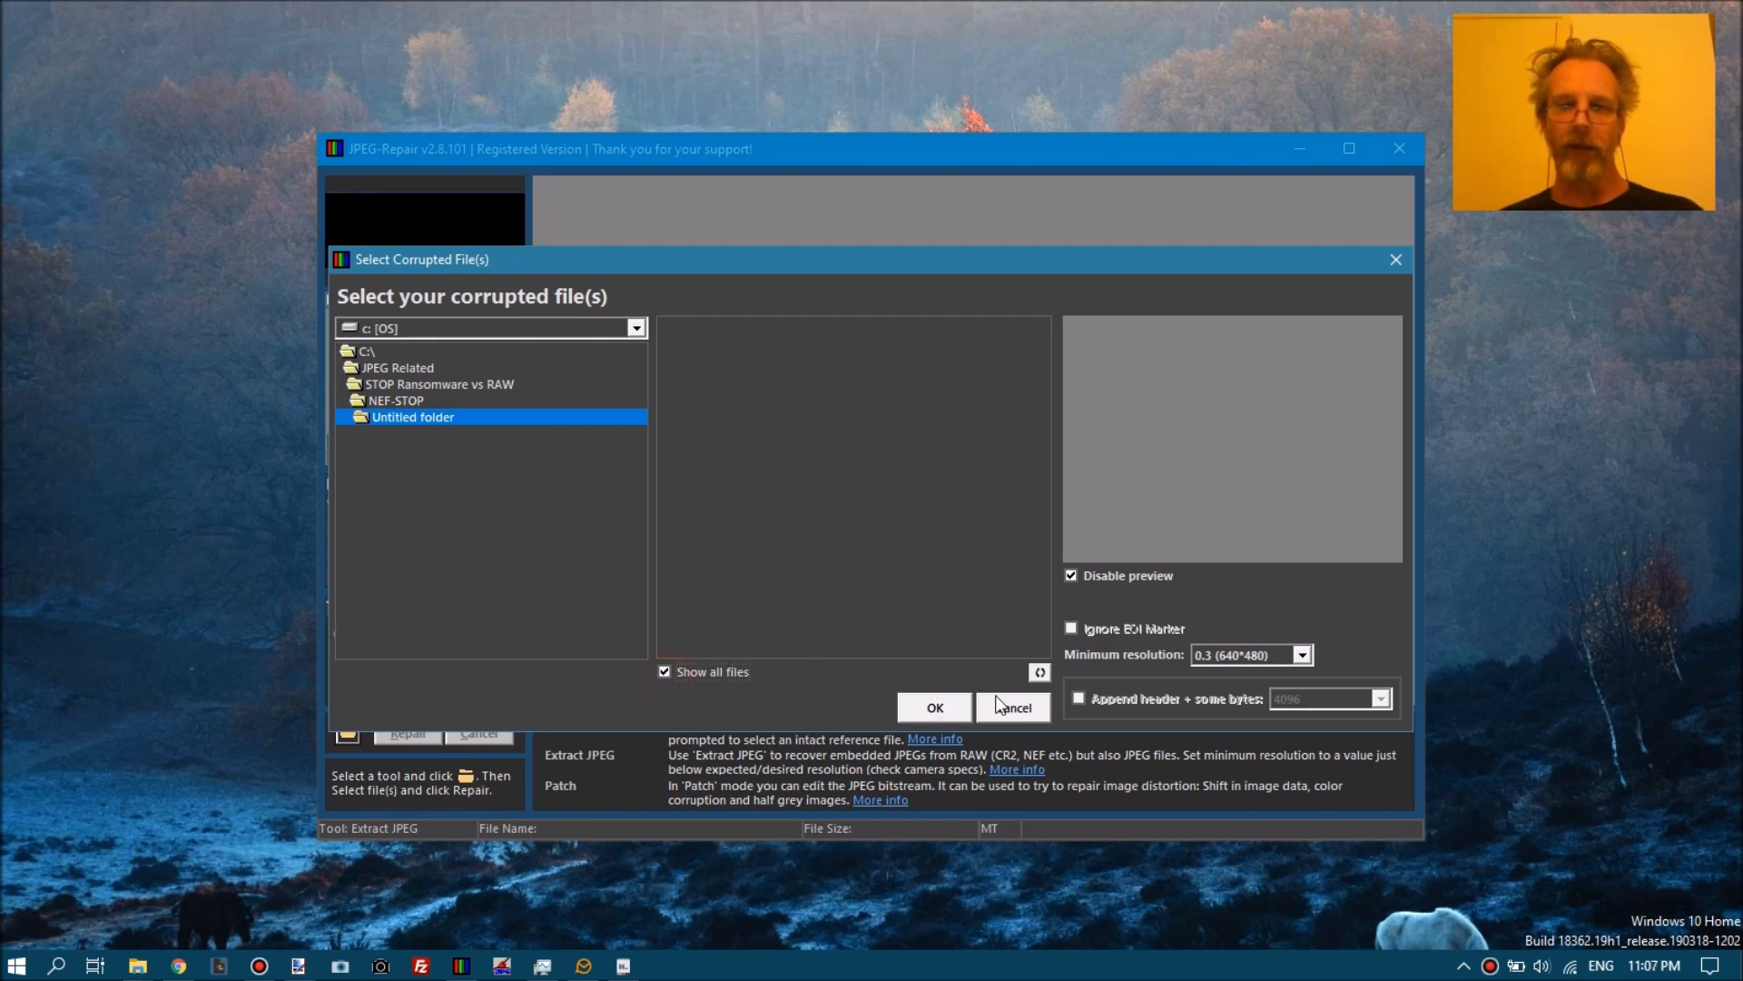
click(1040, 673)
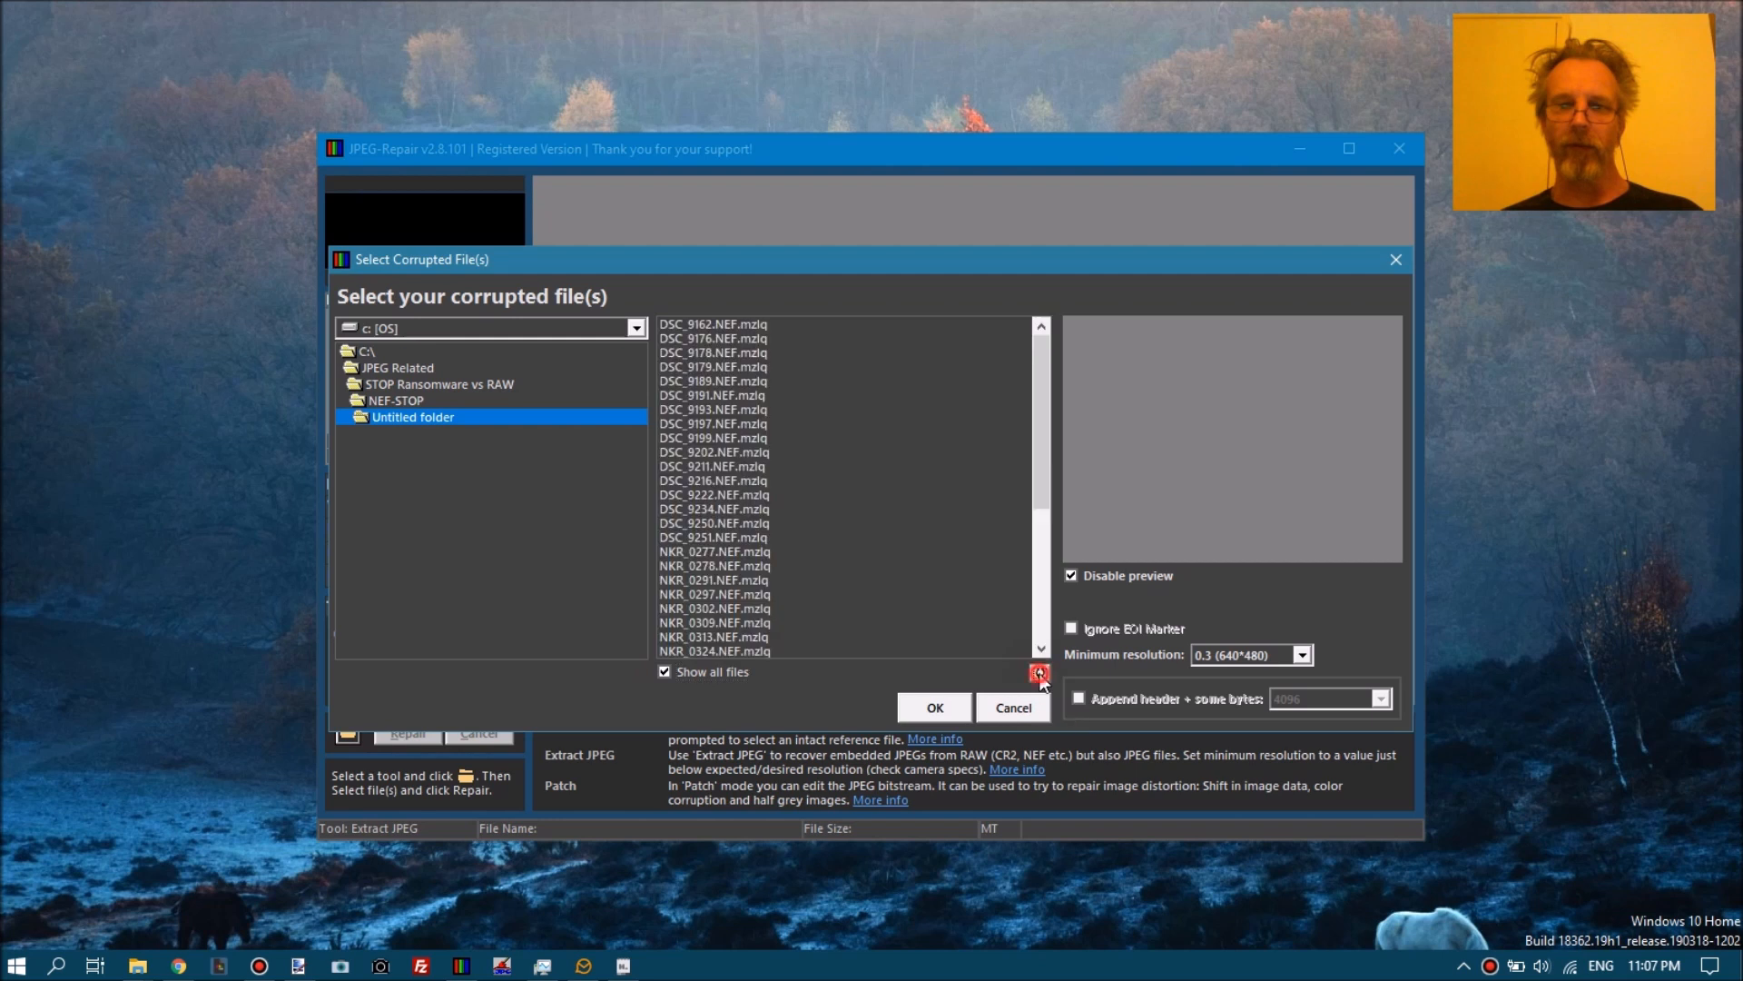
click(712, 323)
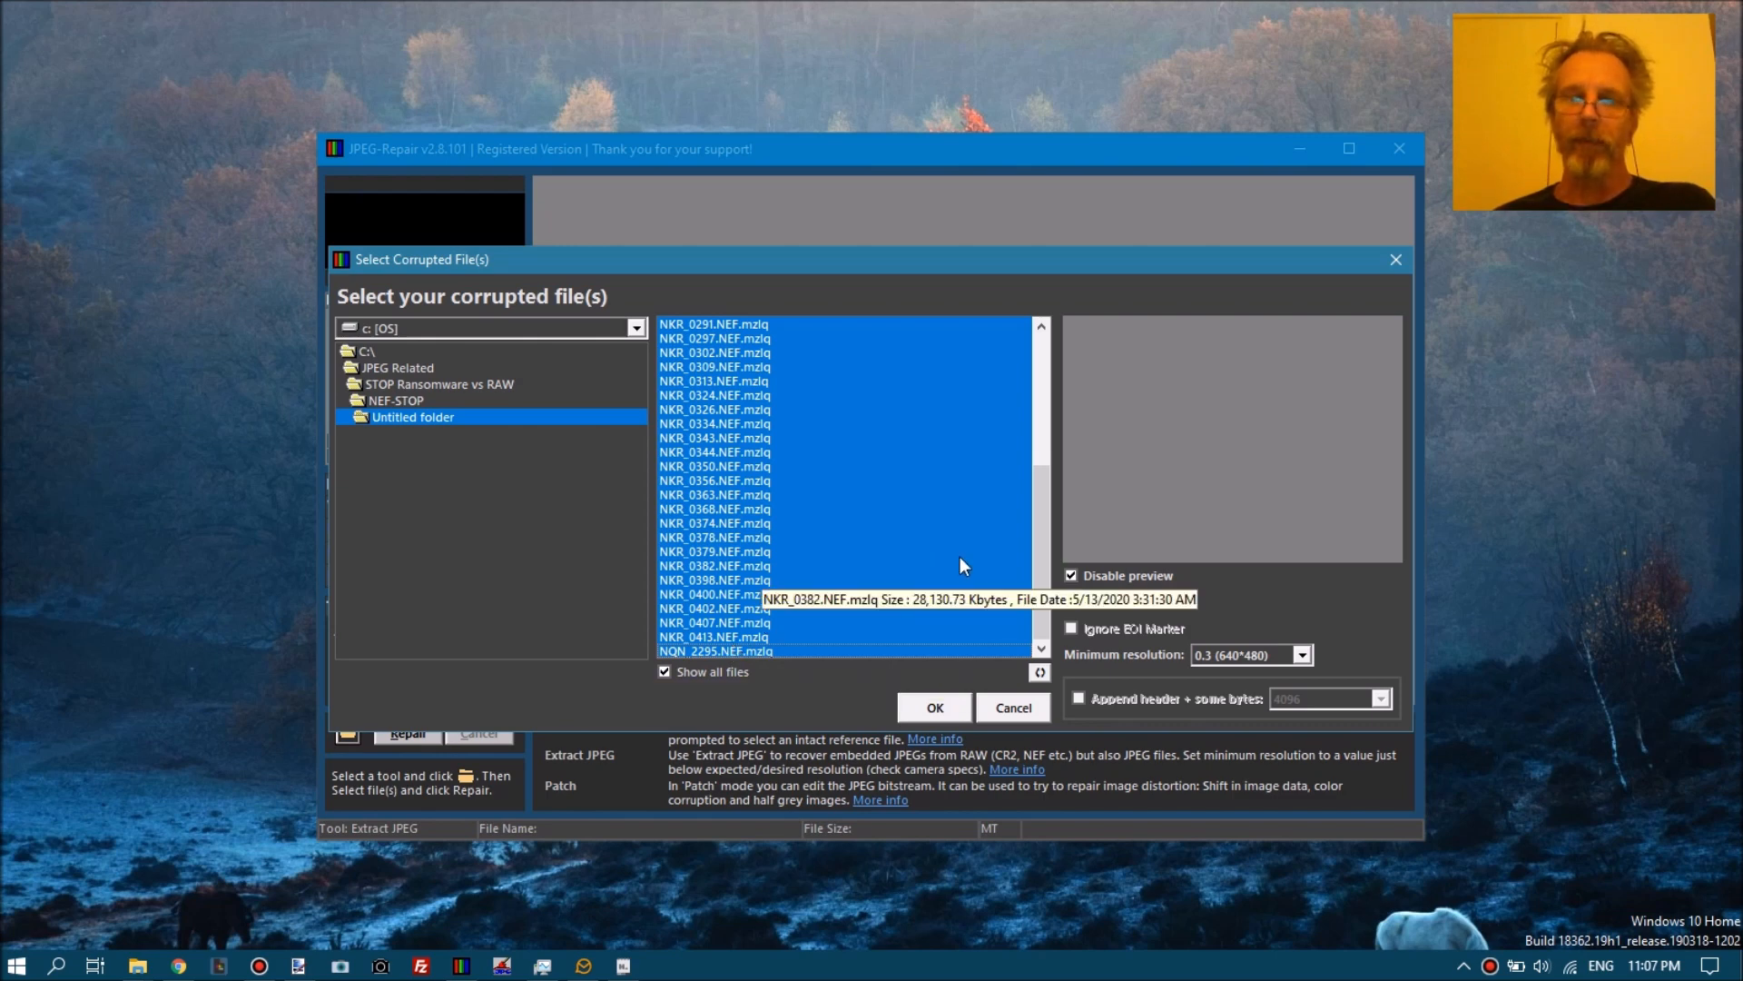
mouse_move(1023, 687)
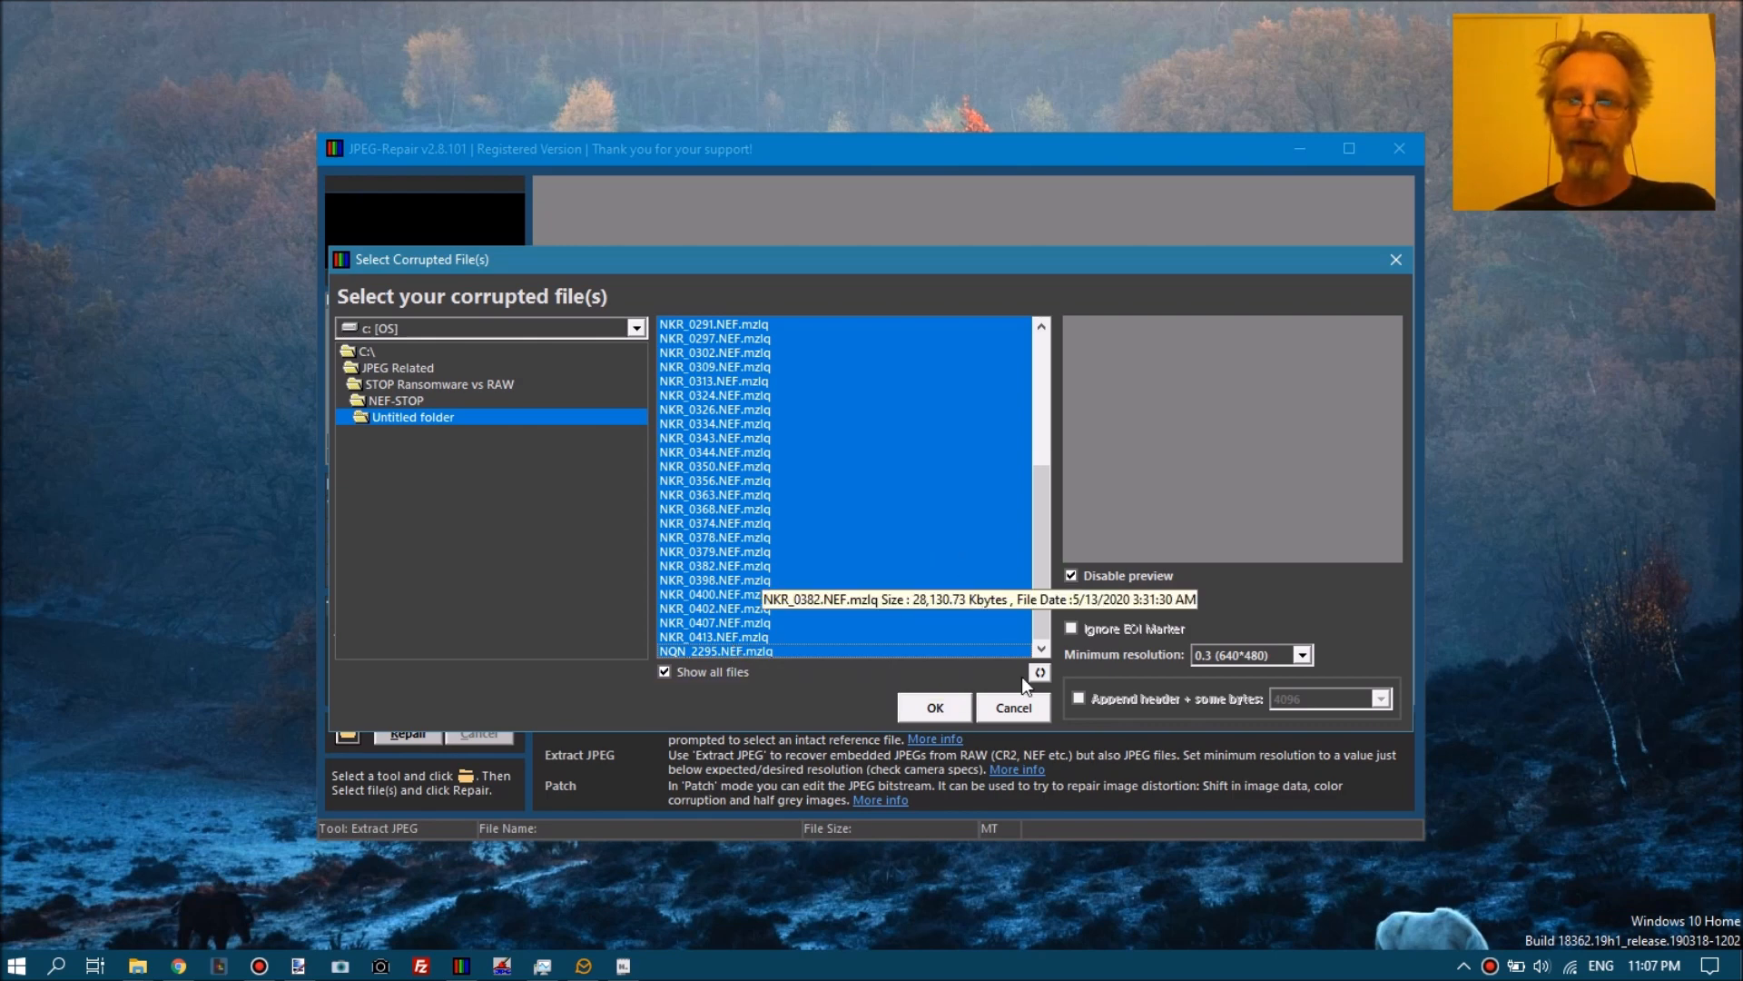
Set minimum resolution to 3.0 (2048*1536) and confirm the selected files with OK.
click(1299, 653)
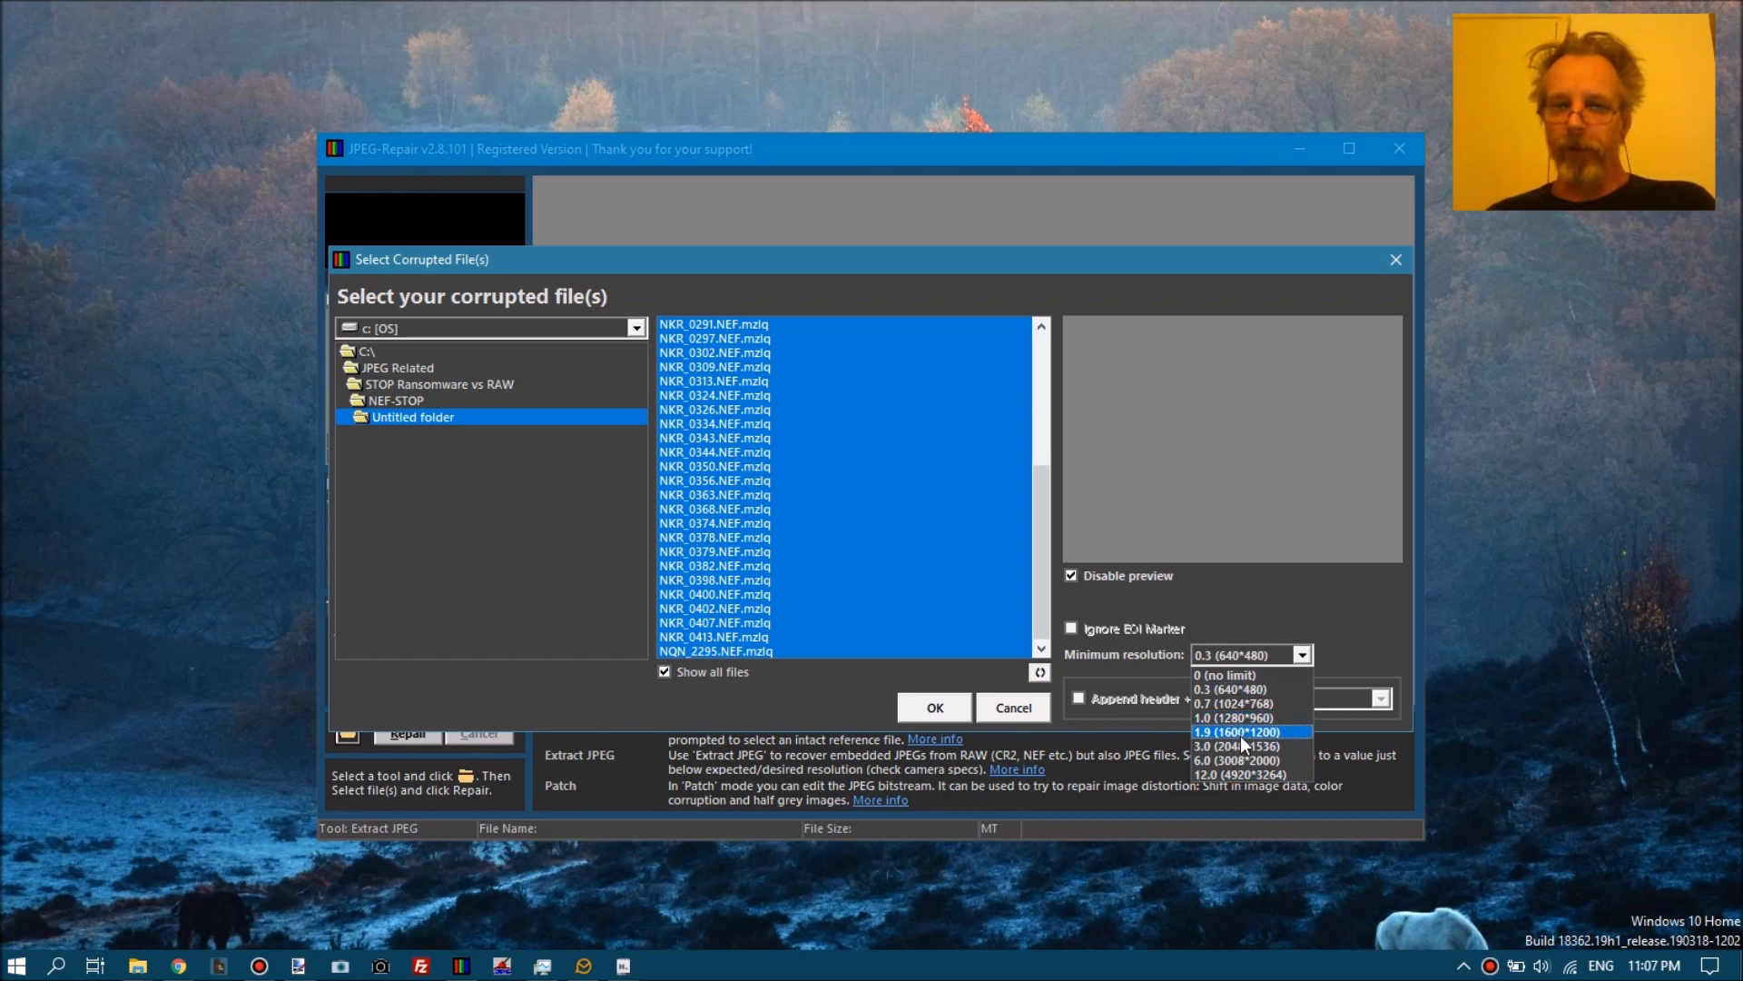
click(1232, 745)
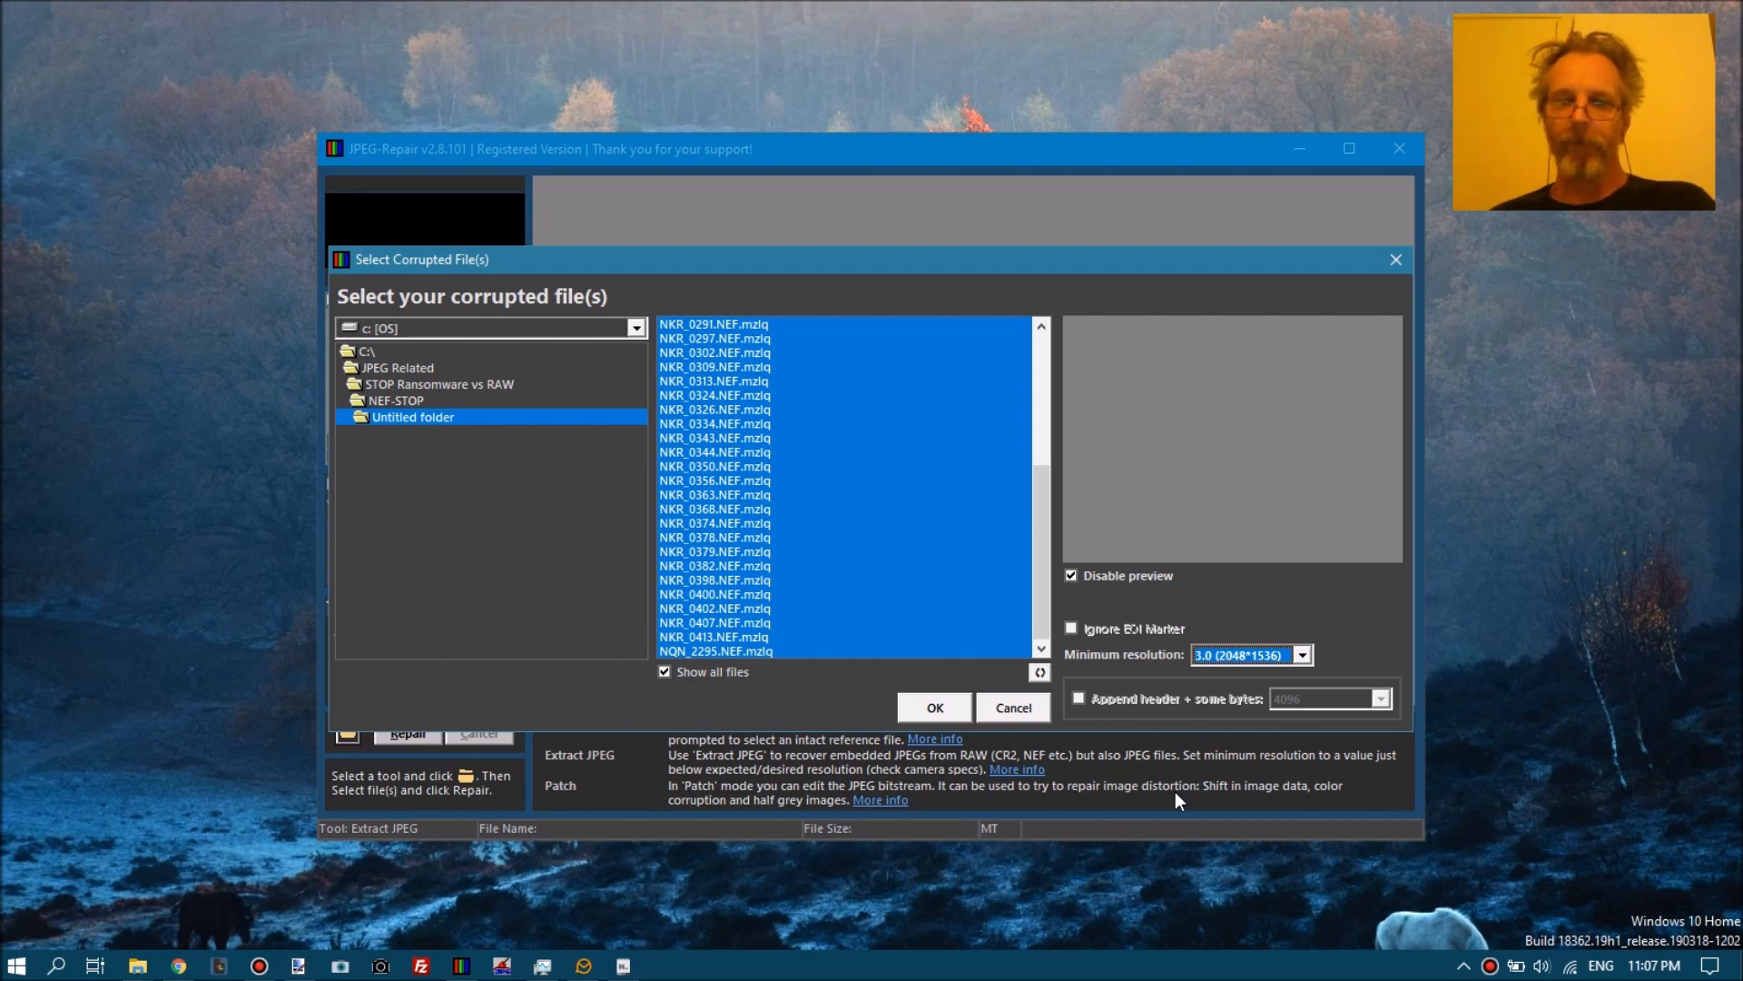
mouse_move(1173, 695)
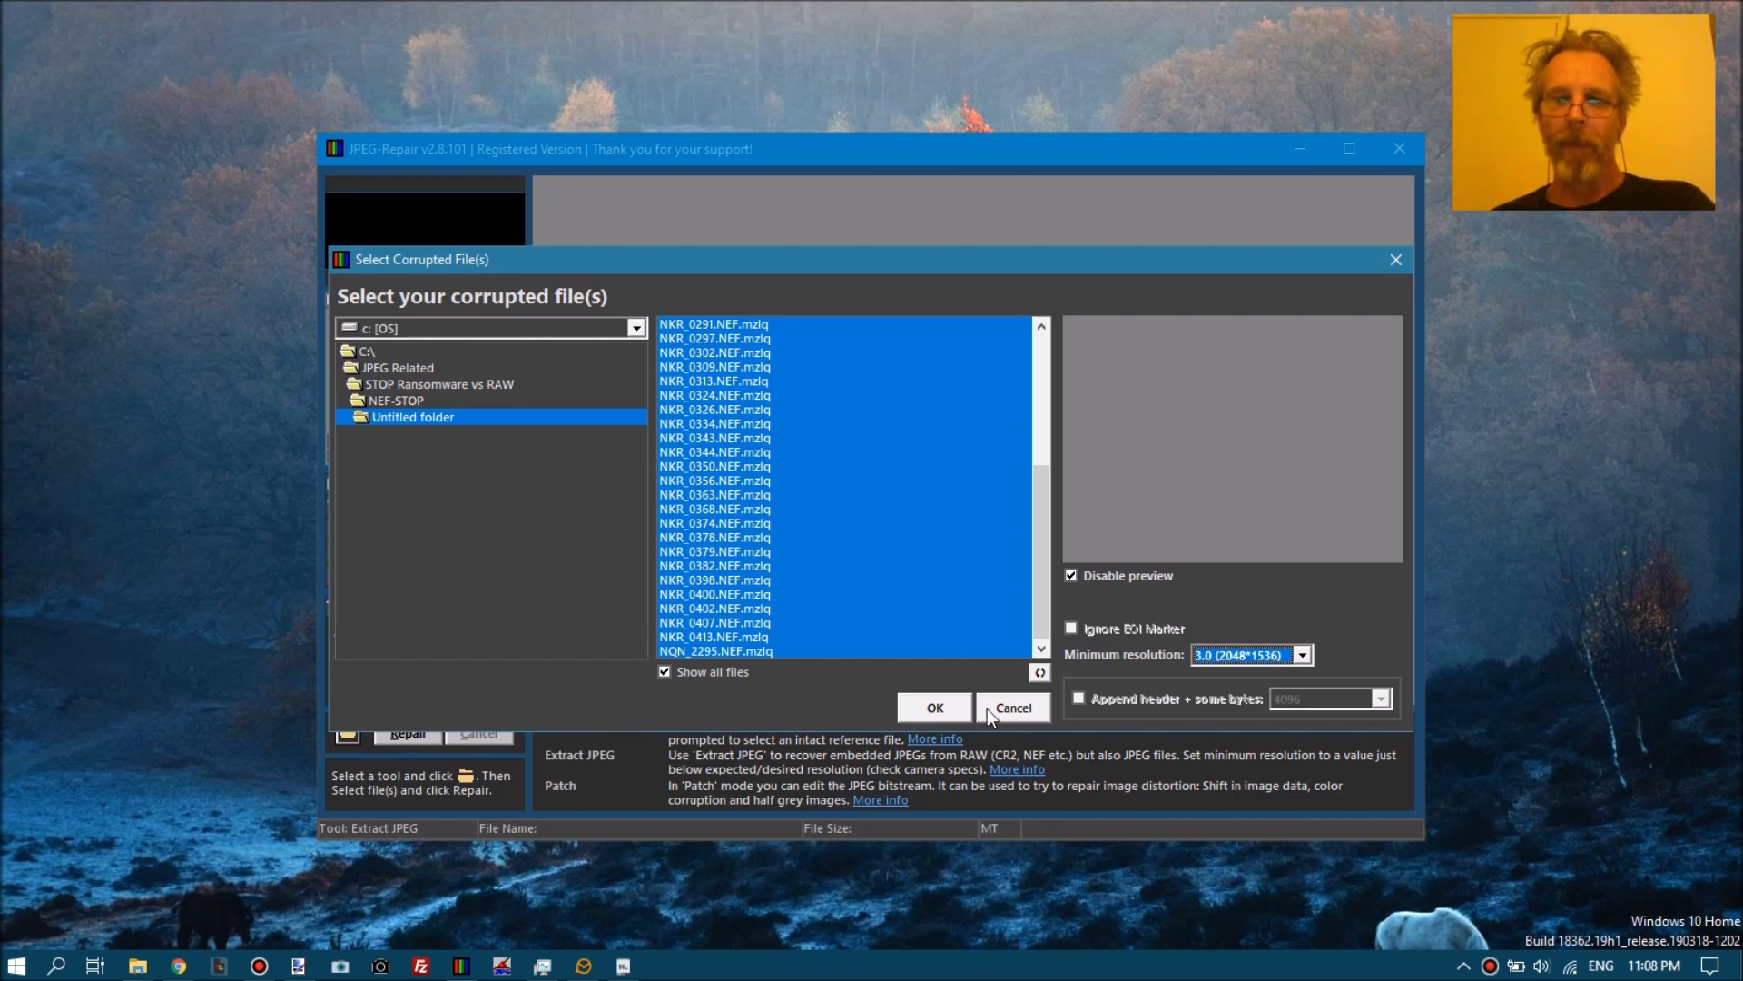
click(1011, 707)
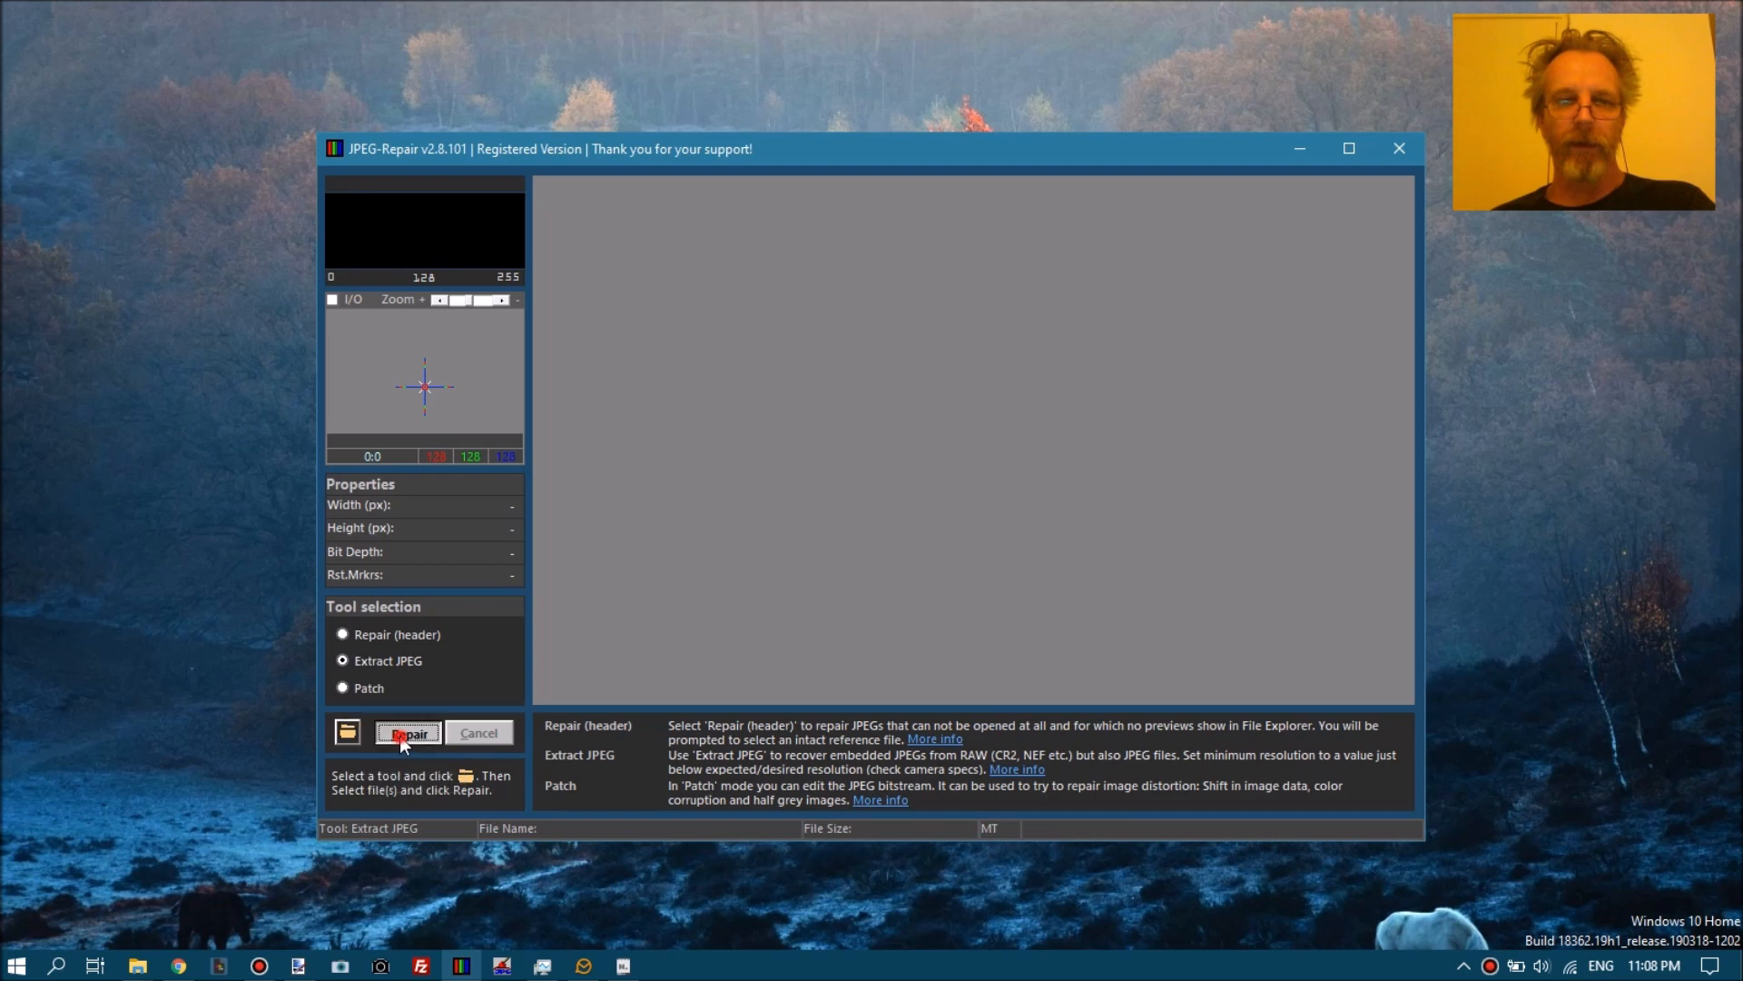
Run Repair to extract JPEGs from all 42 encrypted NEF files.
click(407, 732)
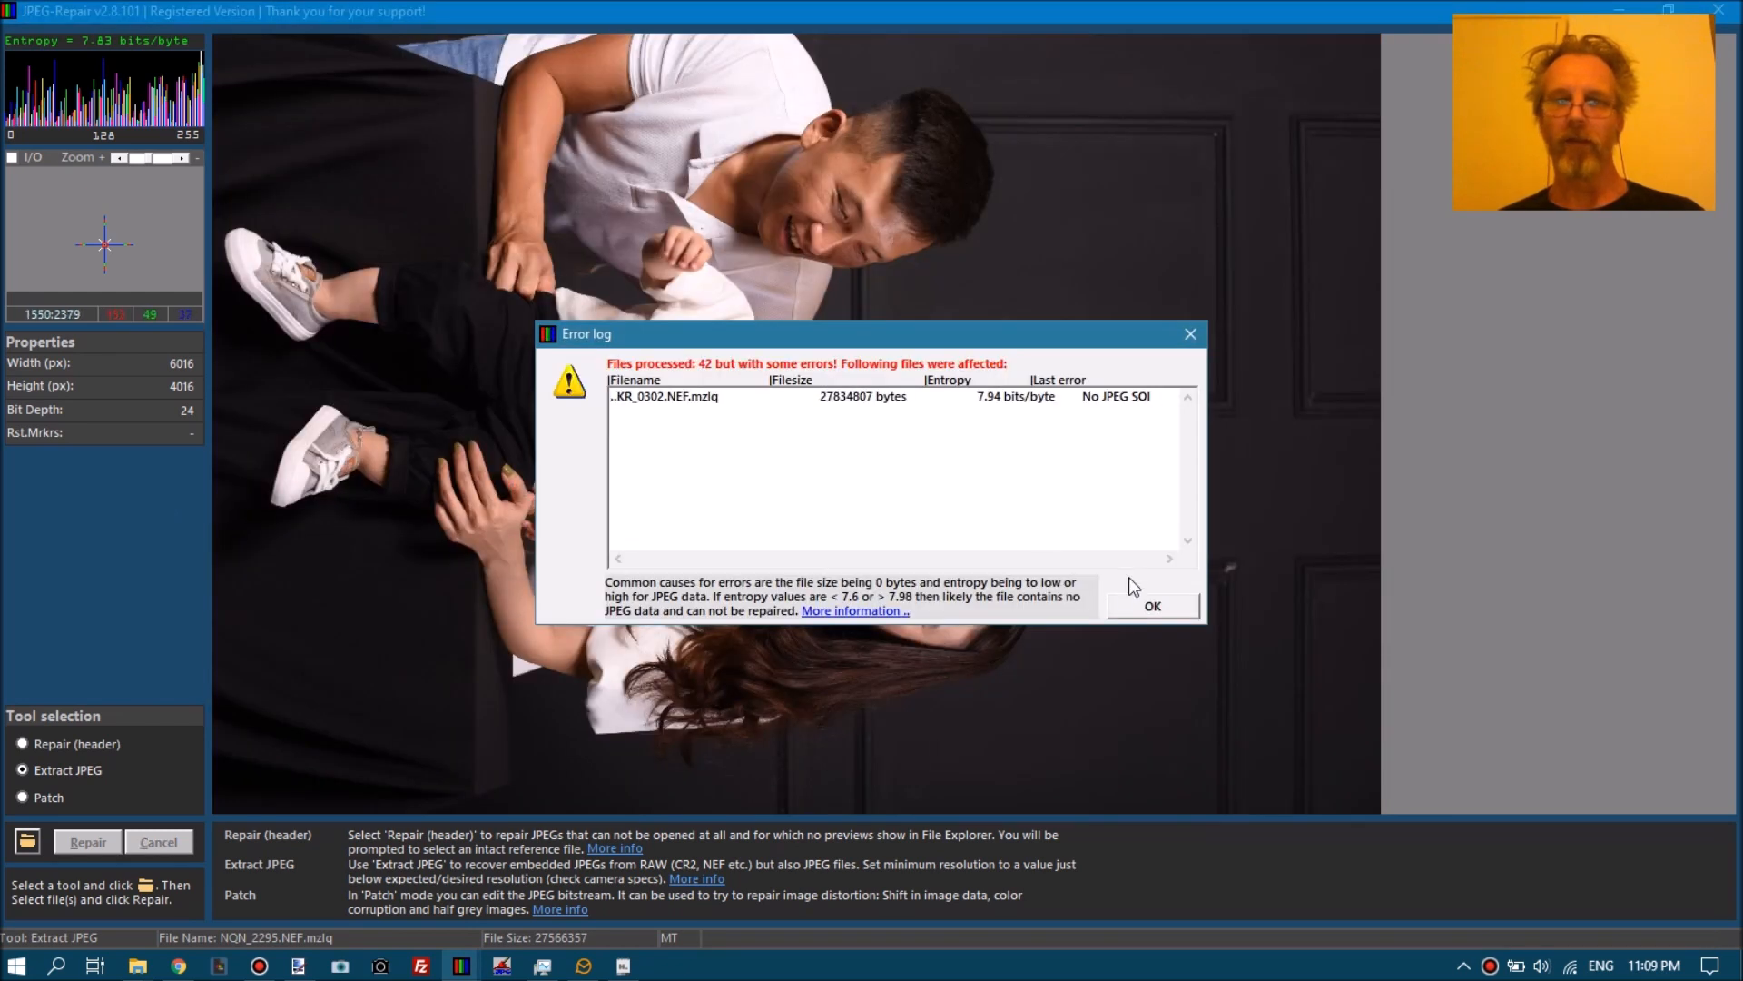
Inspect the failed NKR_0302.NEF.mzlq entry, then dismiss the error log.
double_click(668, 396)
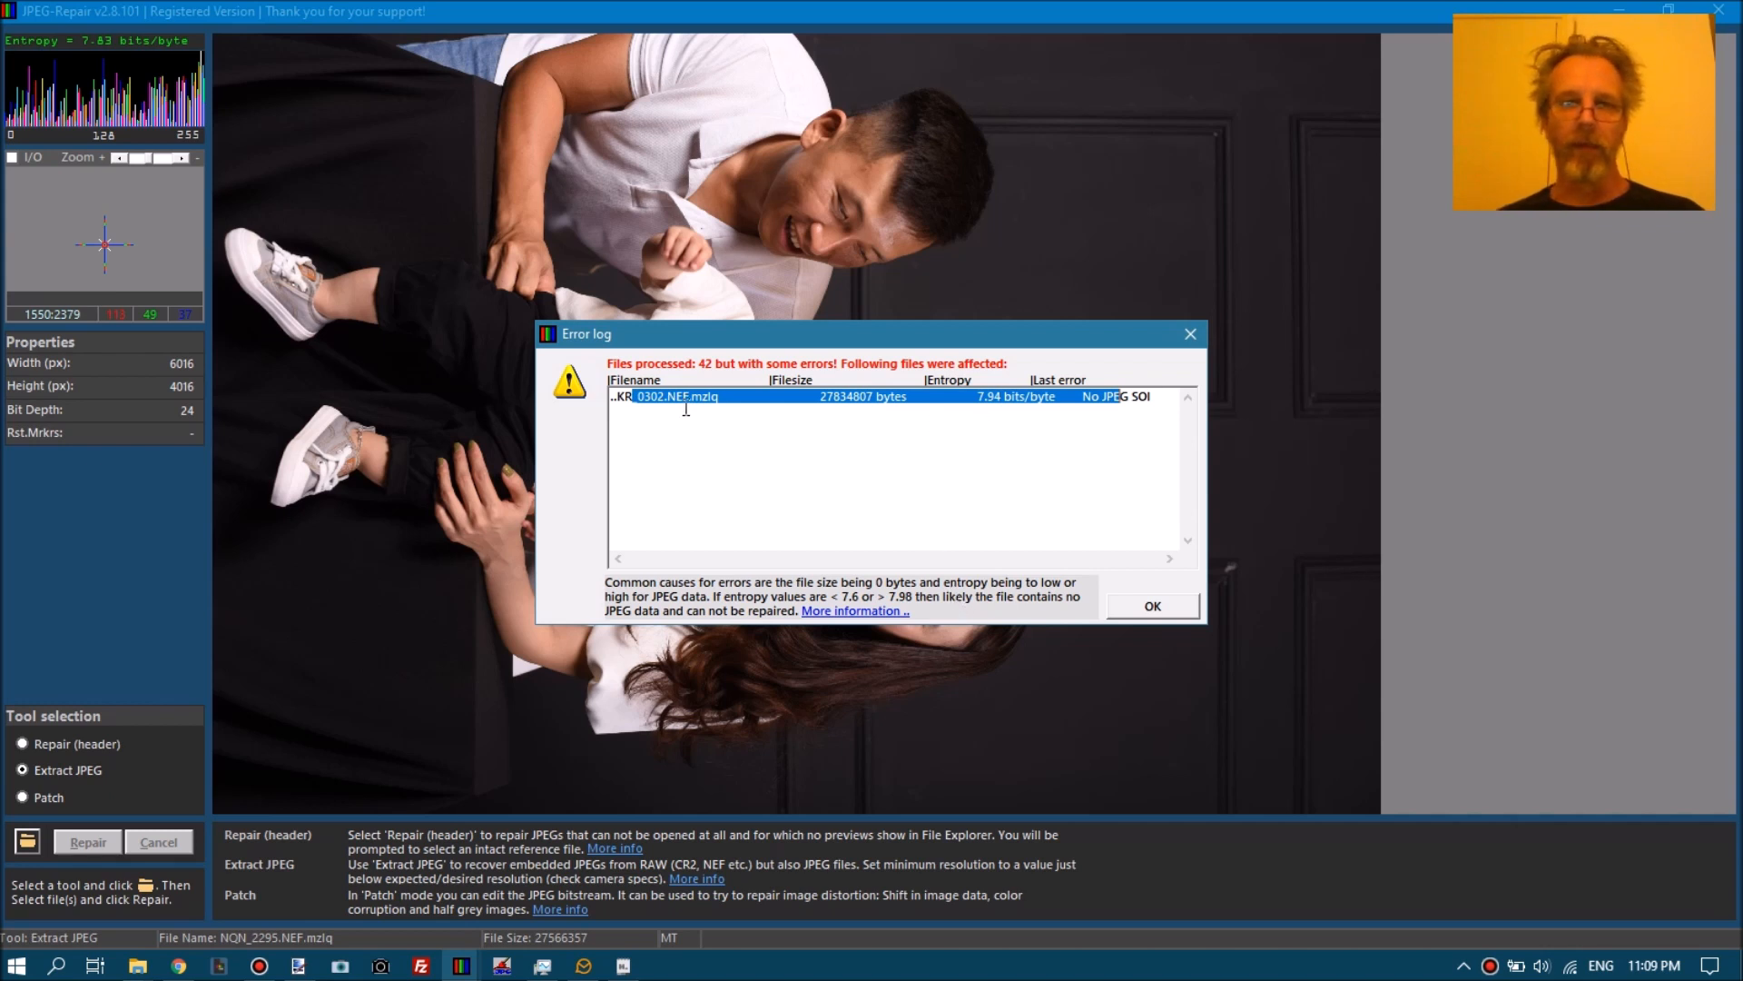
mouse_move(690, 501)
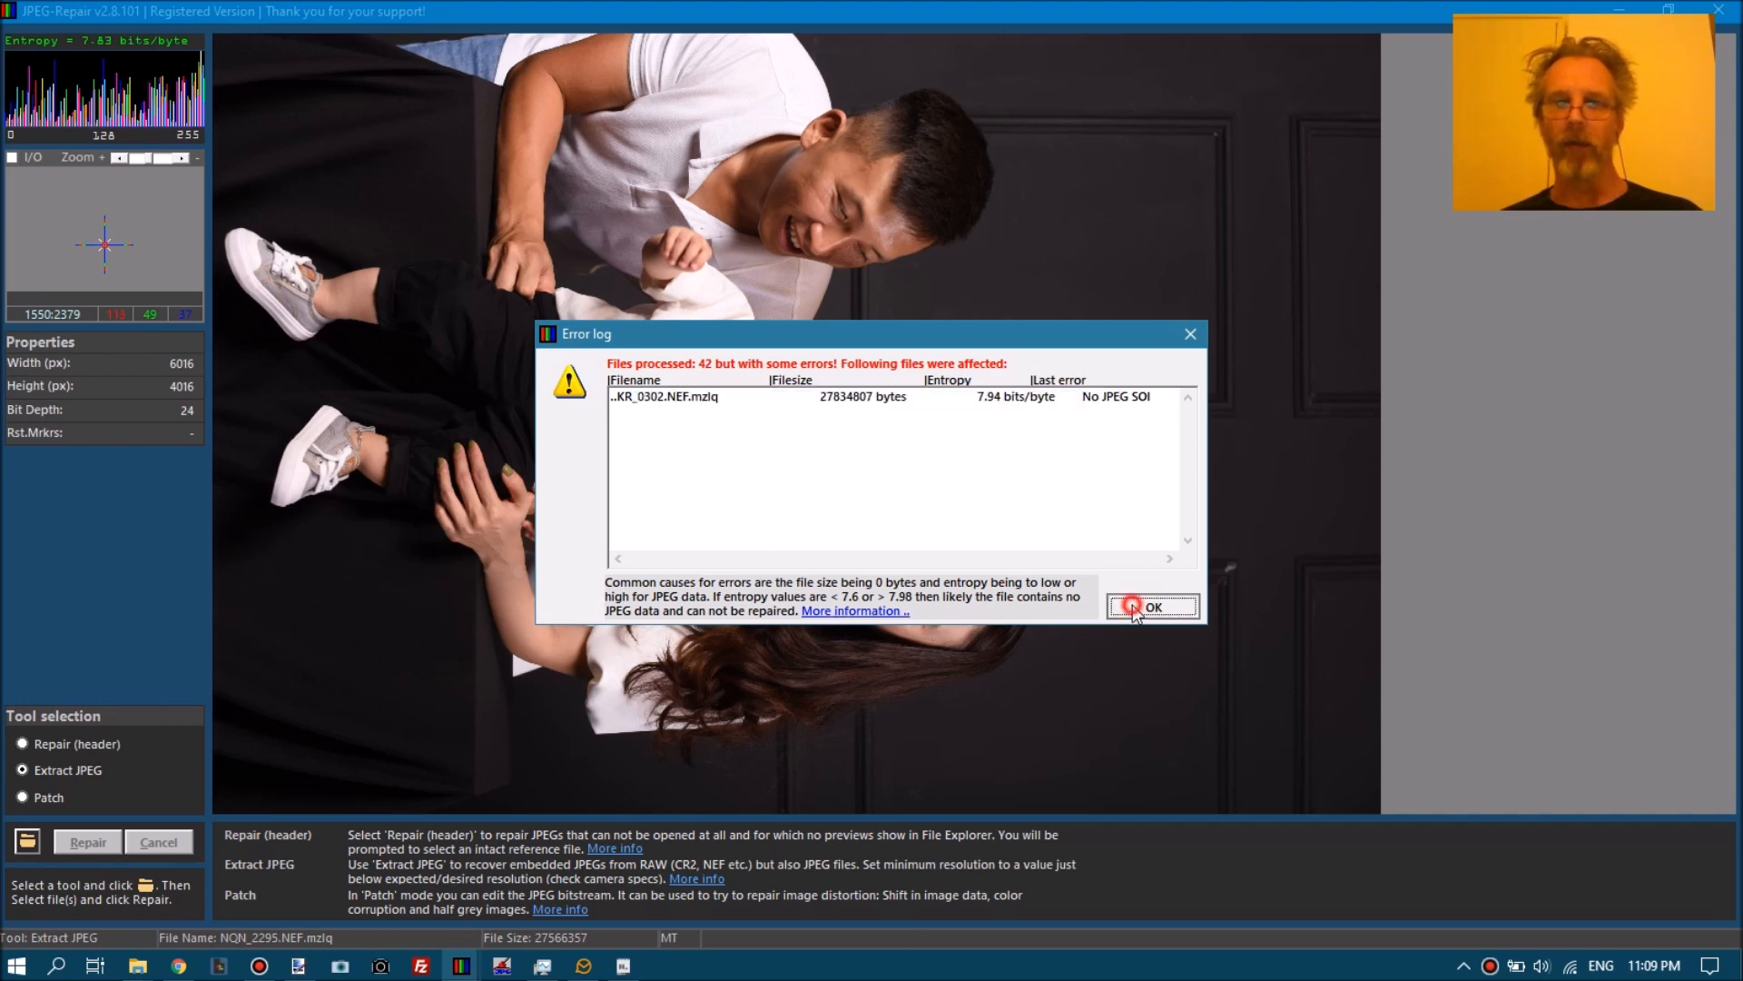
click(1152, 605)
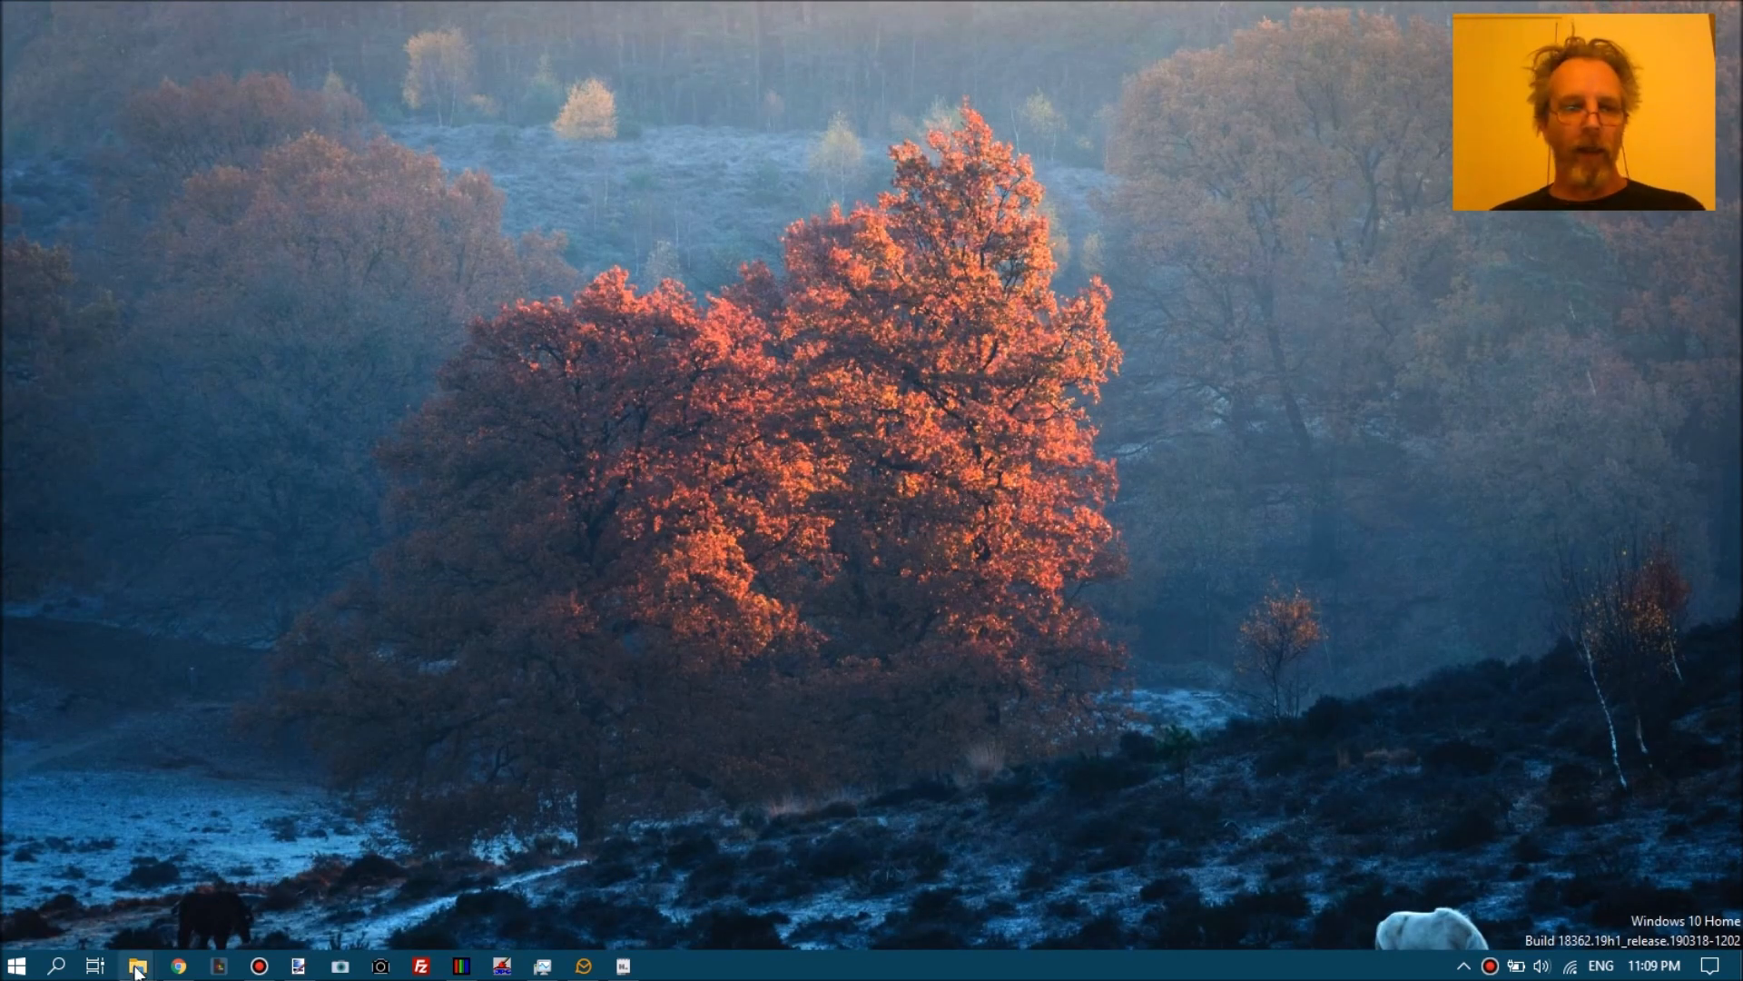
Reopen the Untitled folder in Large icons view and preview the recovered NKR_0356.JPG.
click(138, 965)
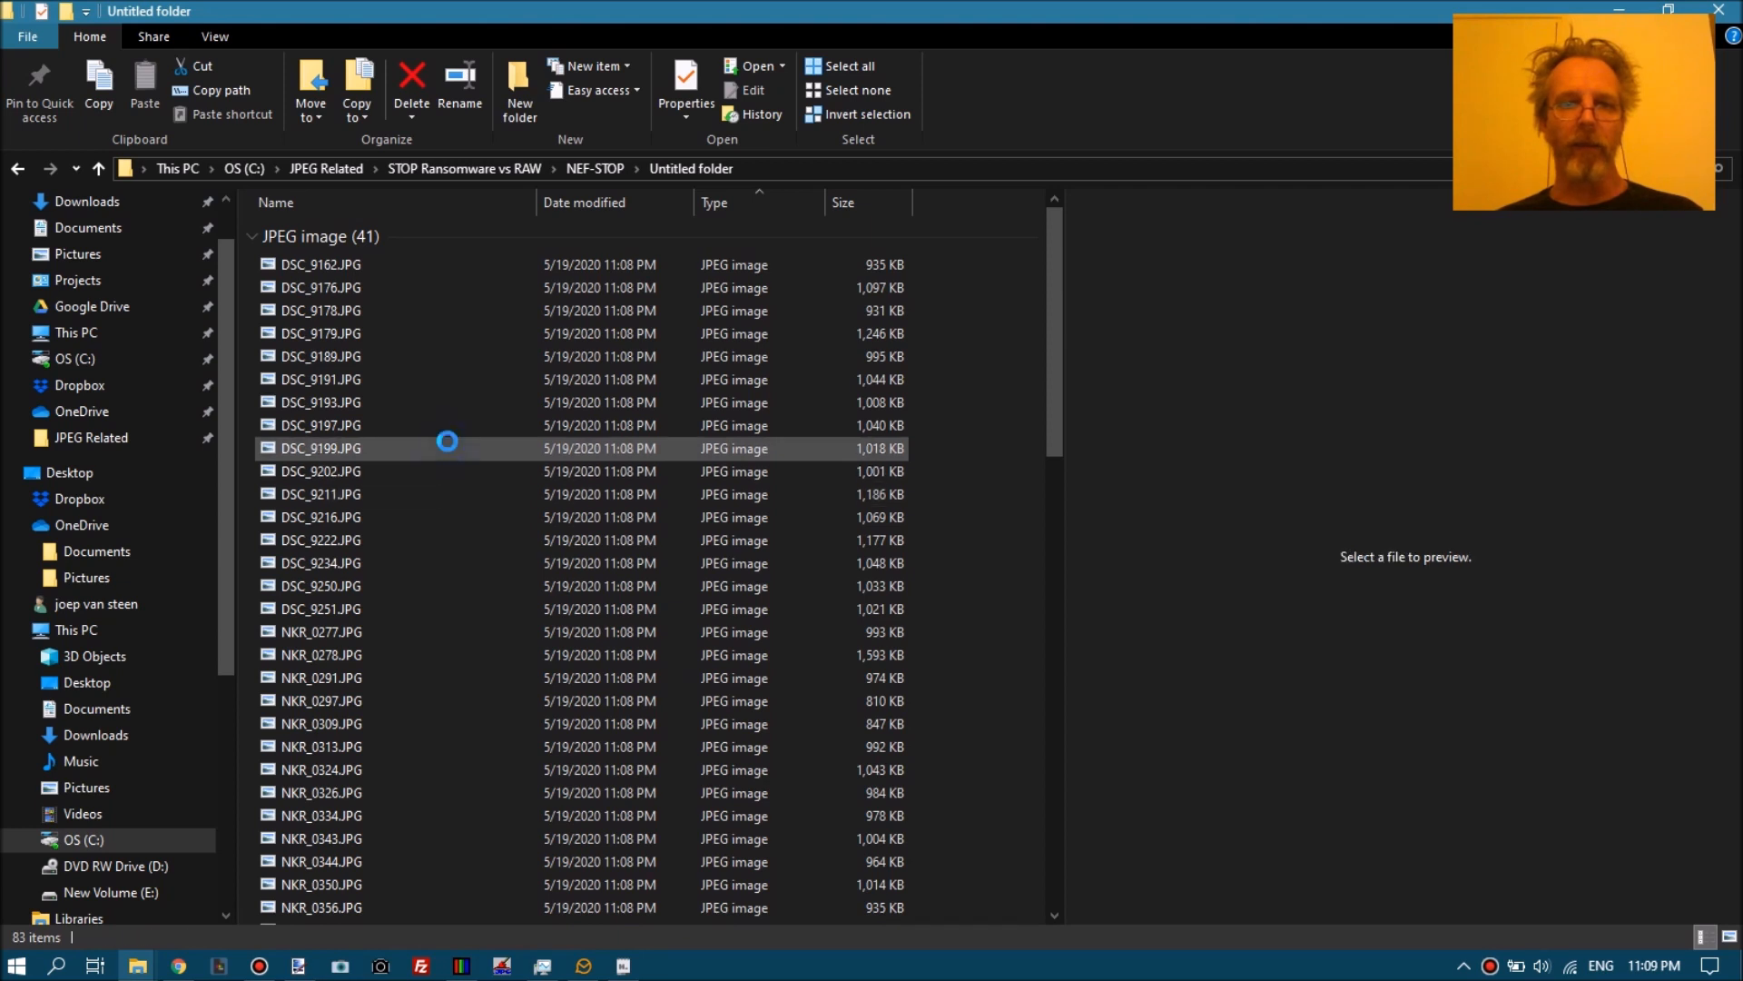
right_click(447, 455)
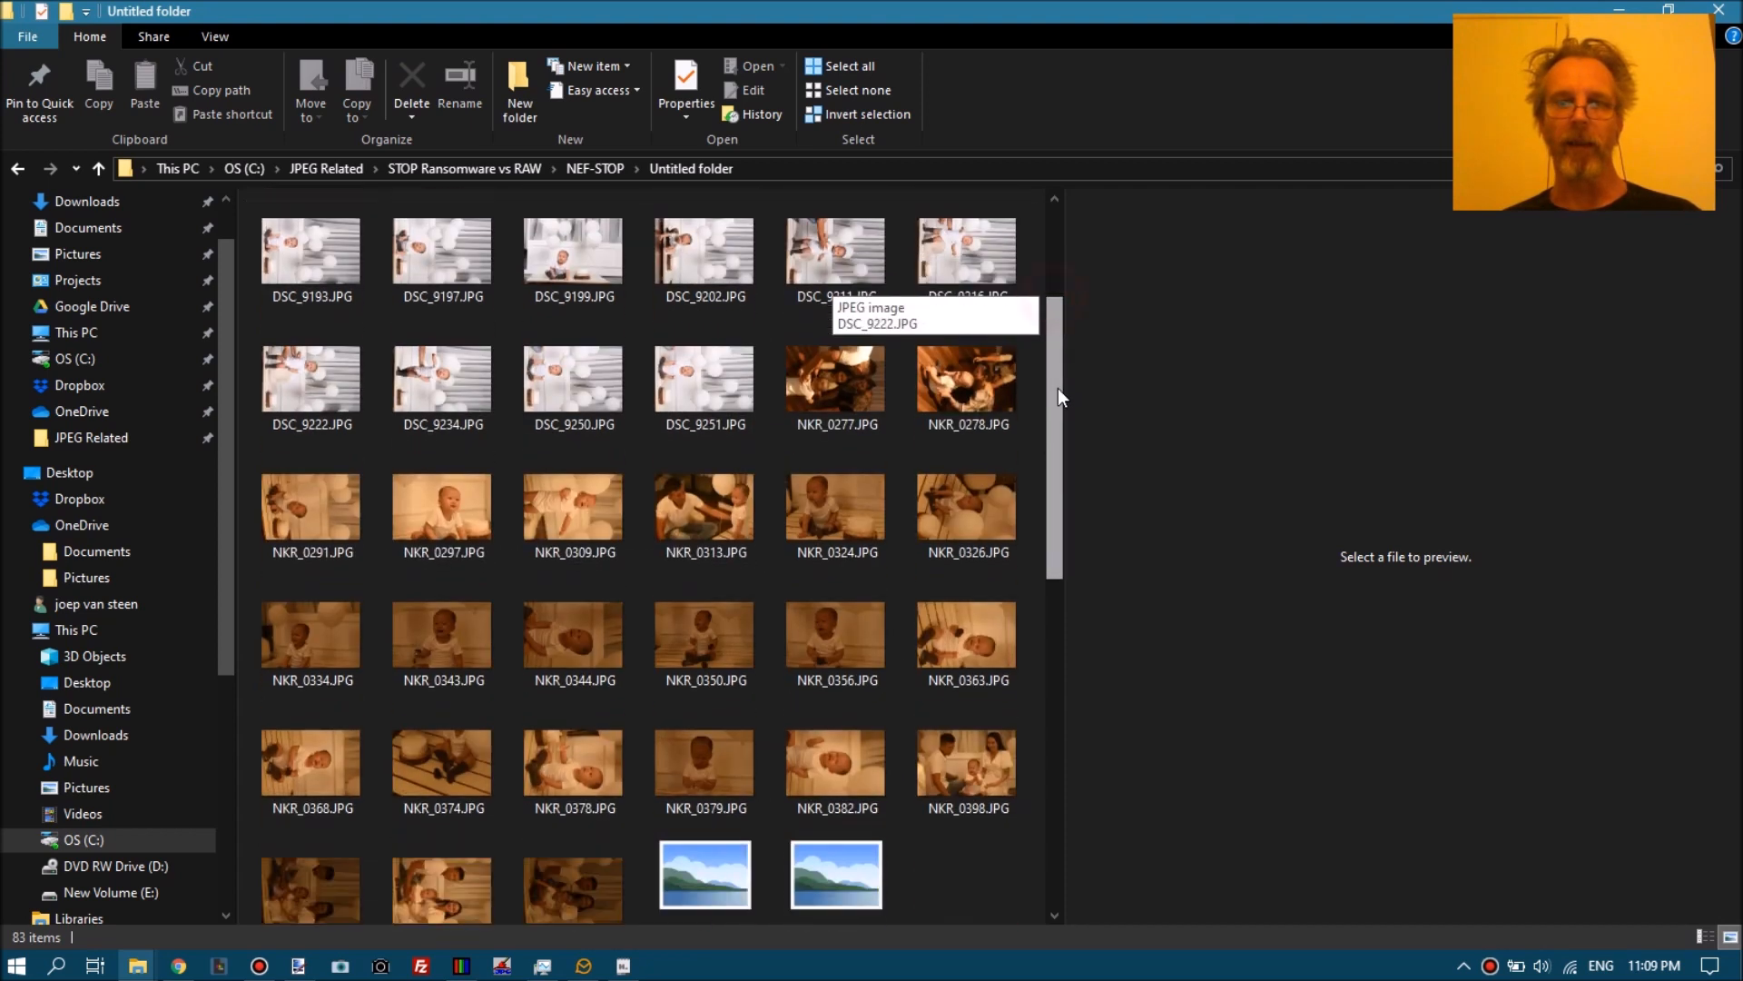
click(836, 434)
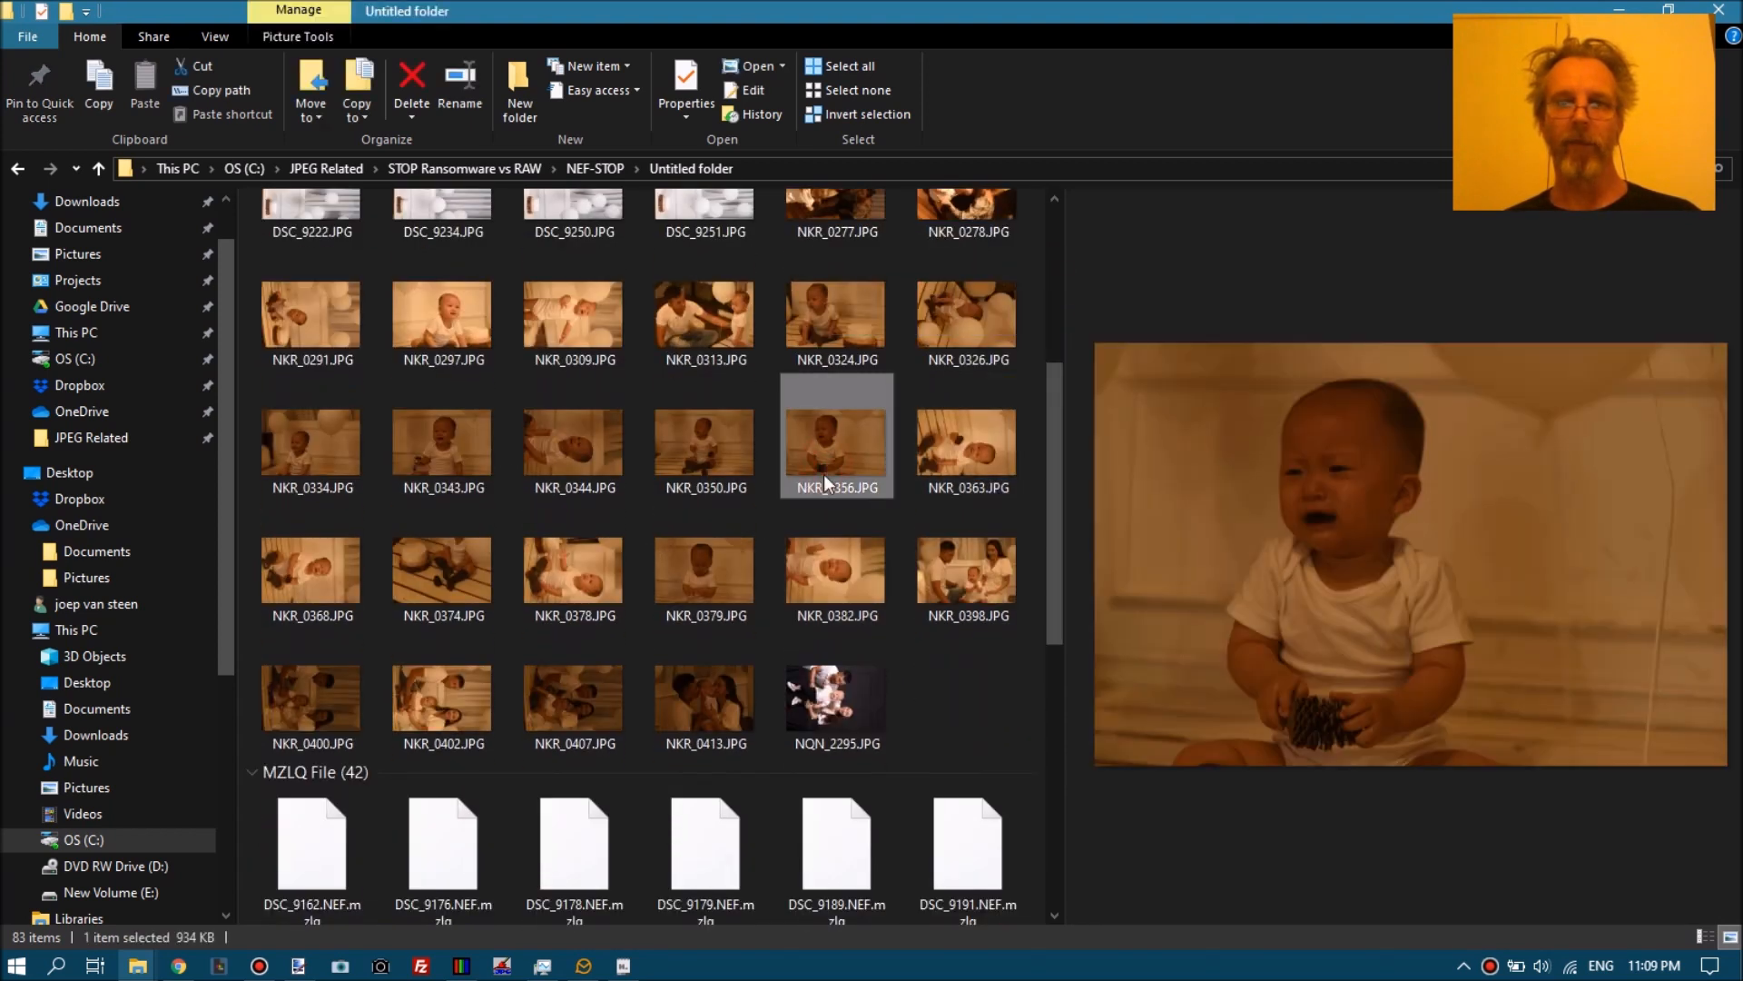